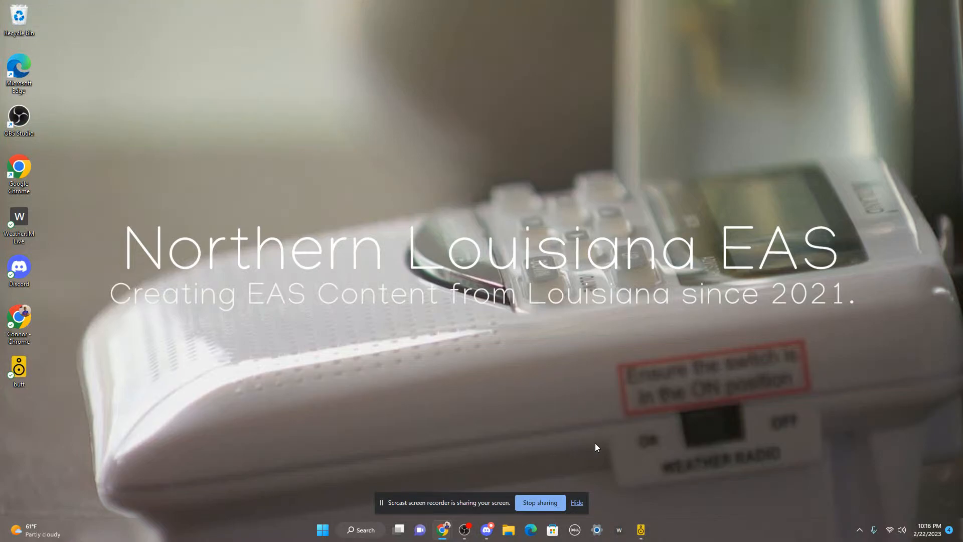
Launch Google Chrome from the desktop shortcut so a New Tab window opens
click(576, 502)
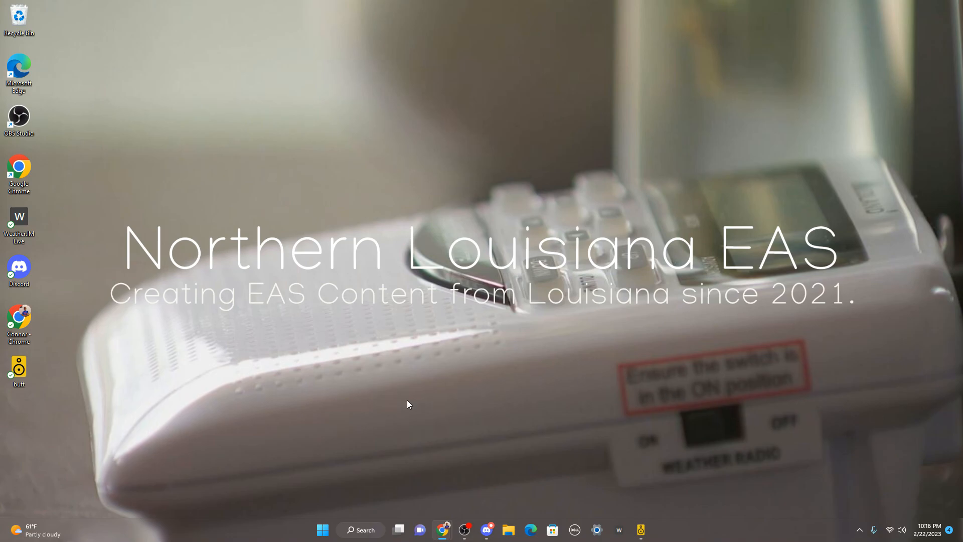
mouse_move(319, 393)
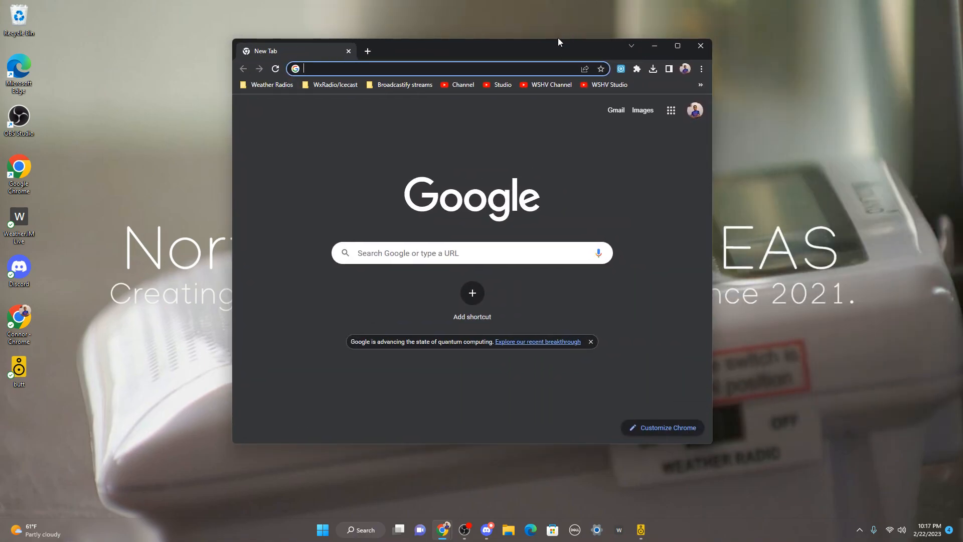
click(677, 46)
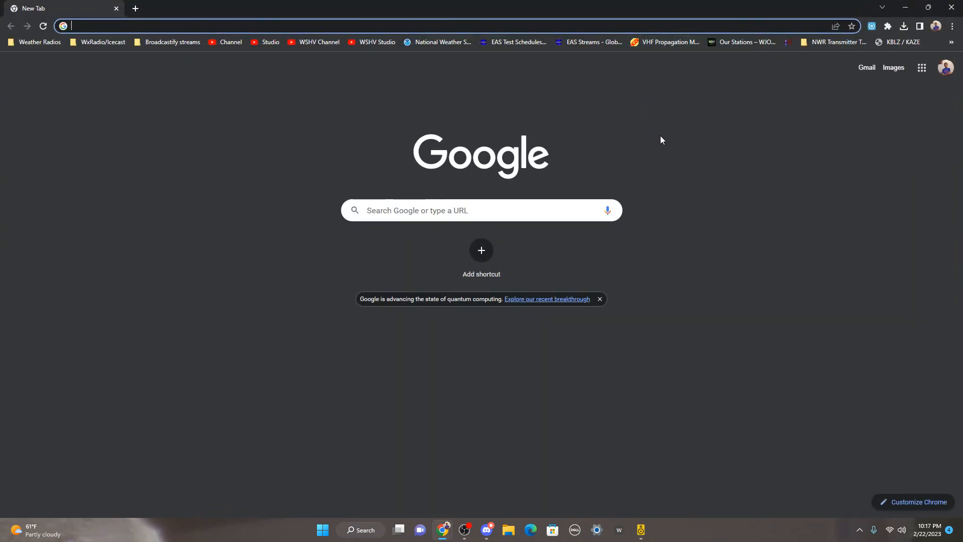
click(929, 7)
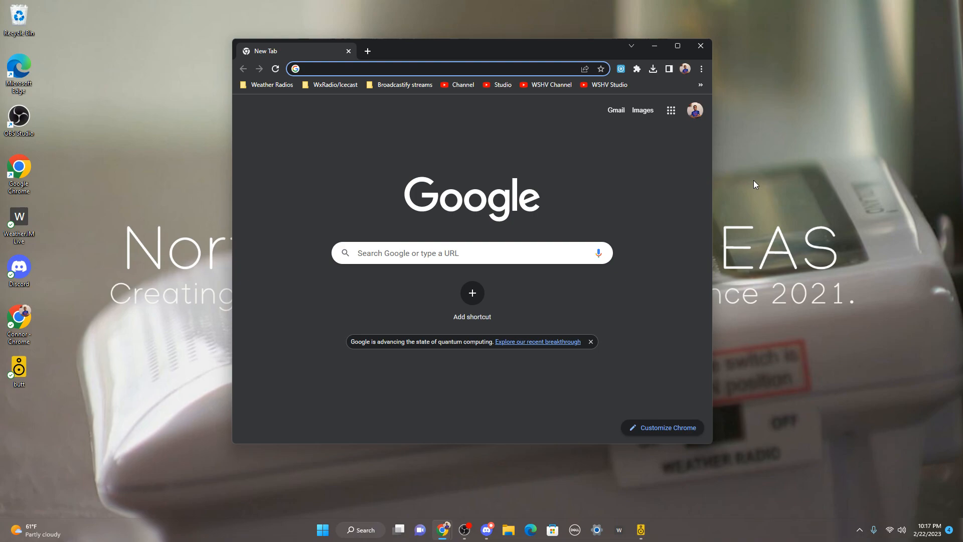
click(431, 69)
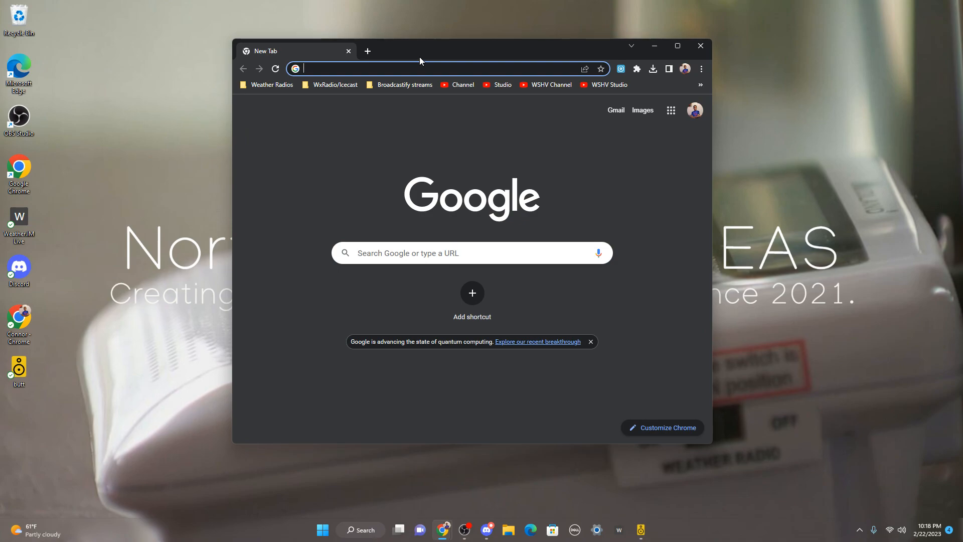
mouse_move(670, 202)
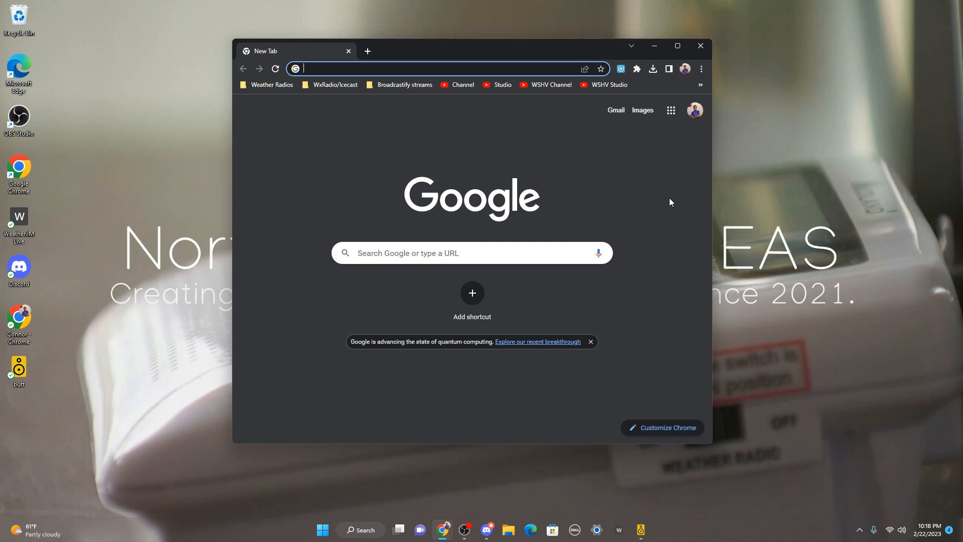
mouse_move(517, 185)
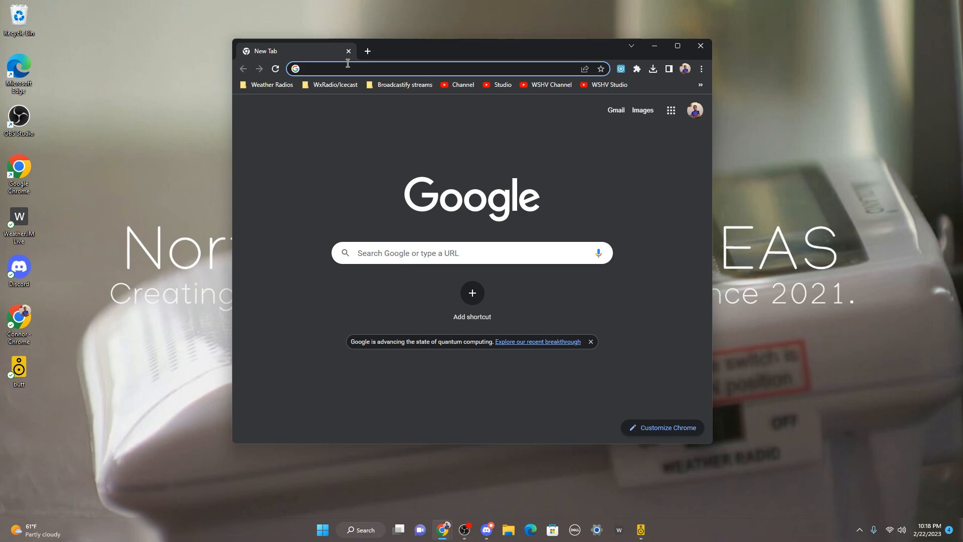
mouse_move(379, 96)
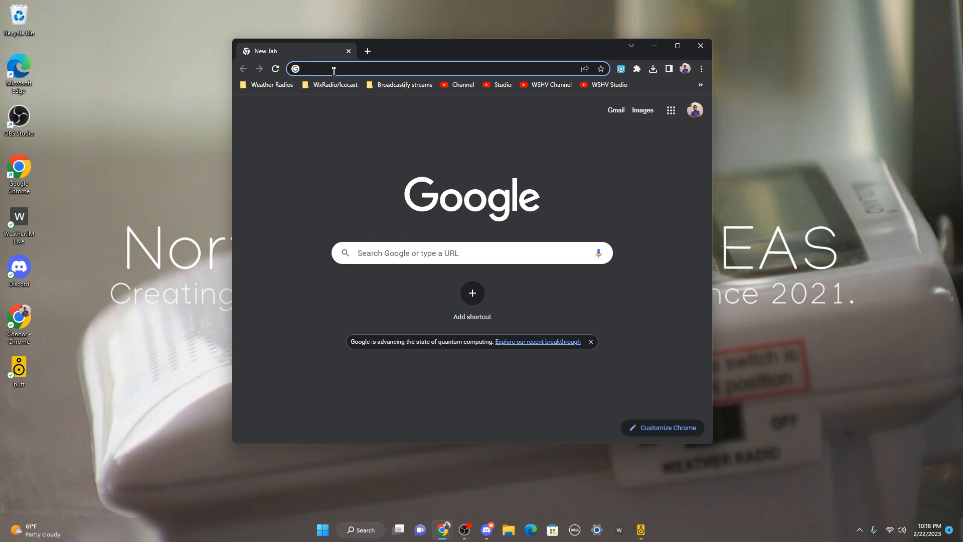
Search Google for 'broadcast using this tool download' and open the danielnoethen.de butt result
text(how)
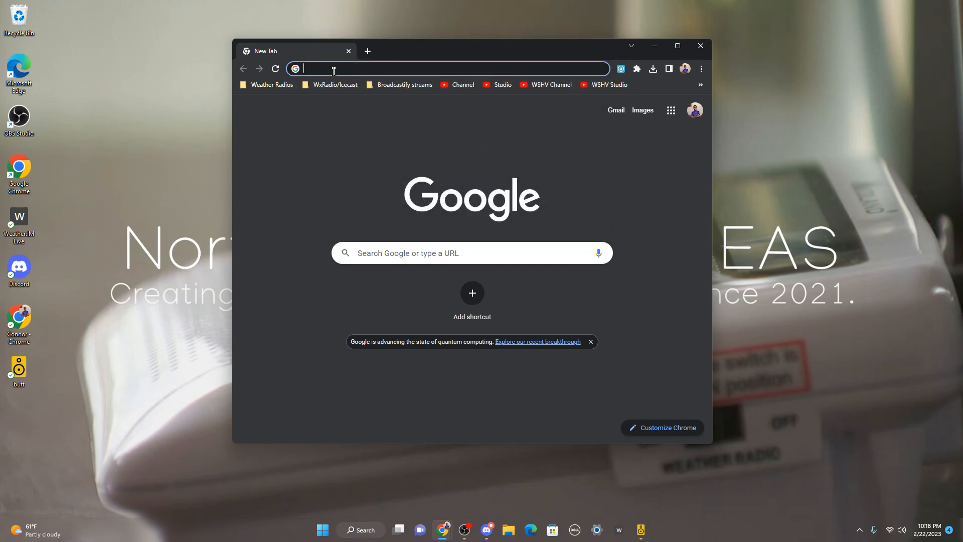
text(broadcast)
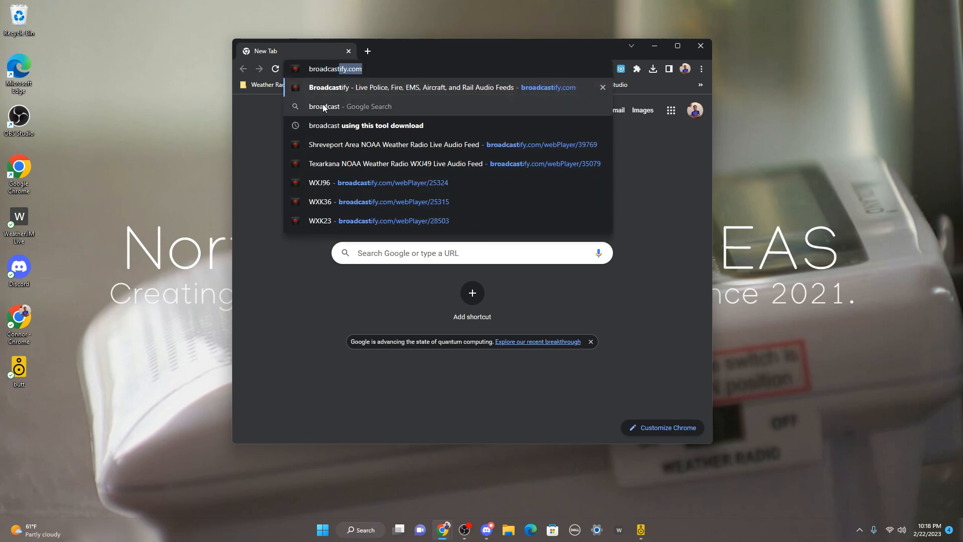
mouse_move(378, 128)
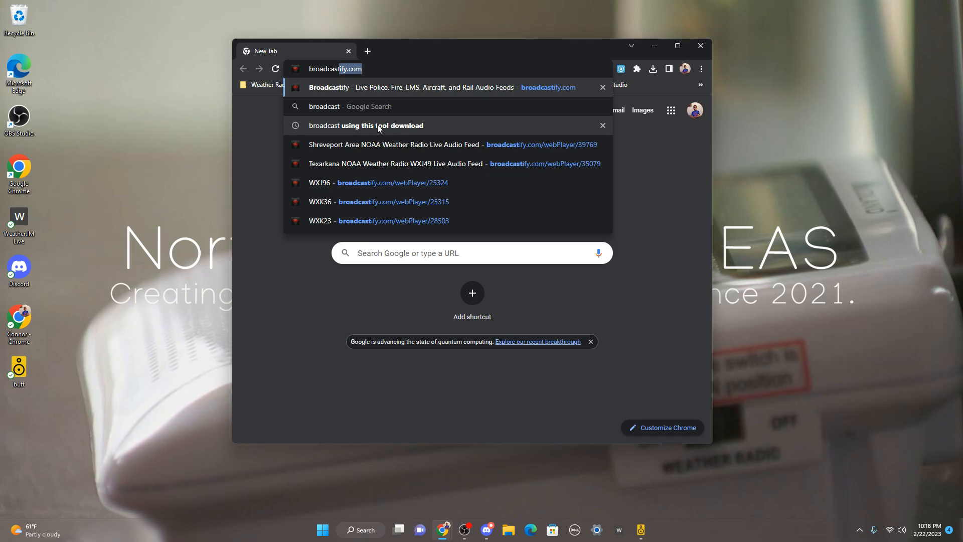
click(366, 125)
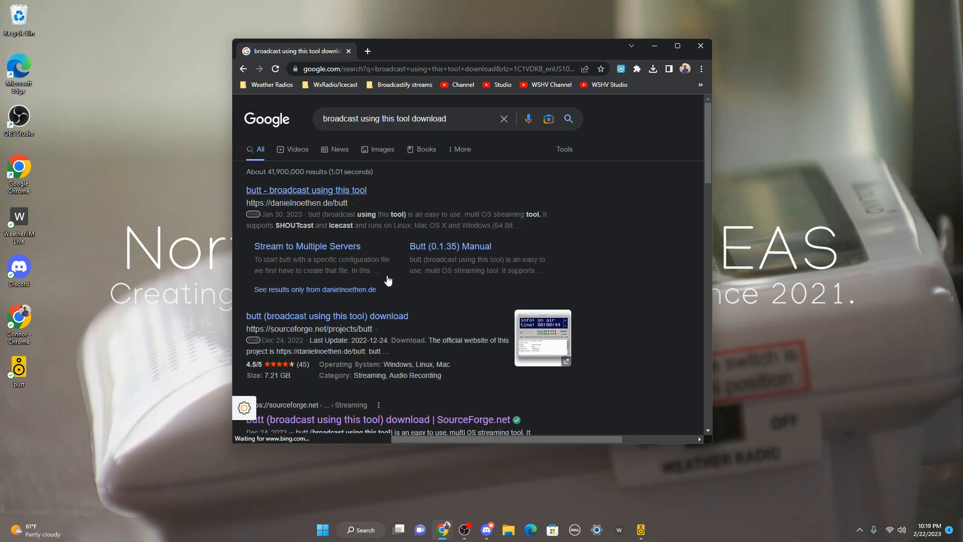
scroll(down, 3)
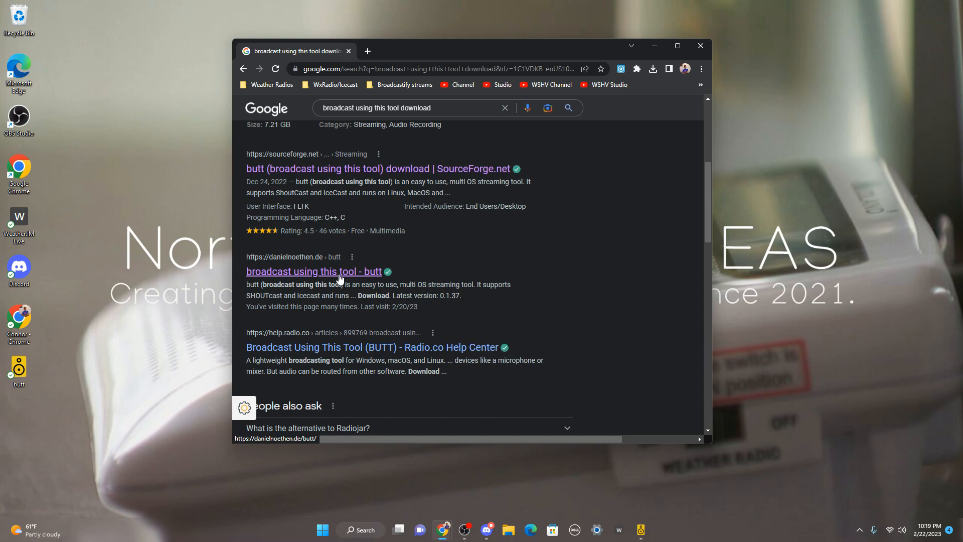
click(314, 271)
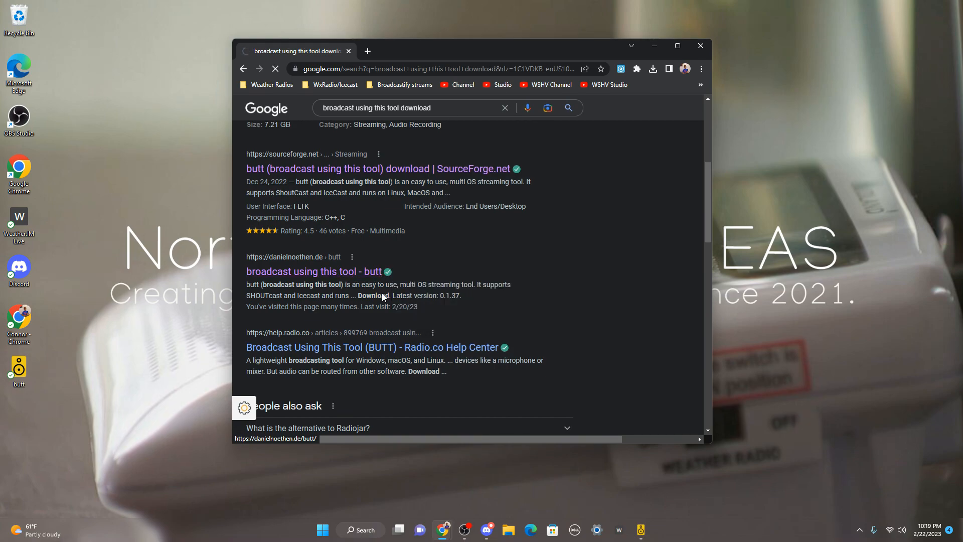
Maximize Chrome and scroll the butt page to its About and Download sections listing version 0.1.37
click(315, 271)
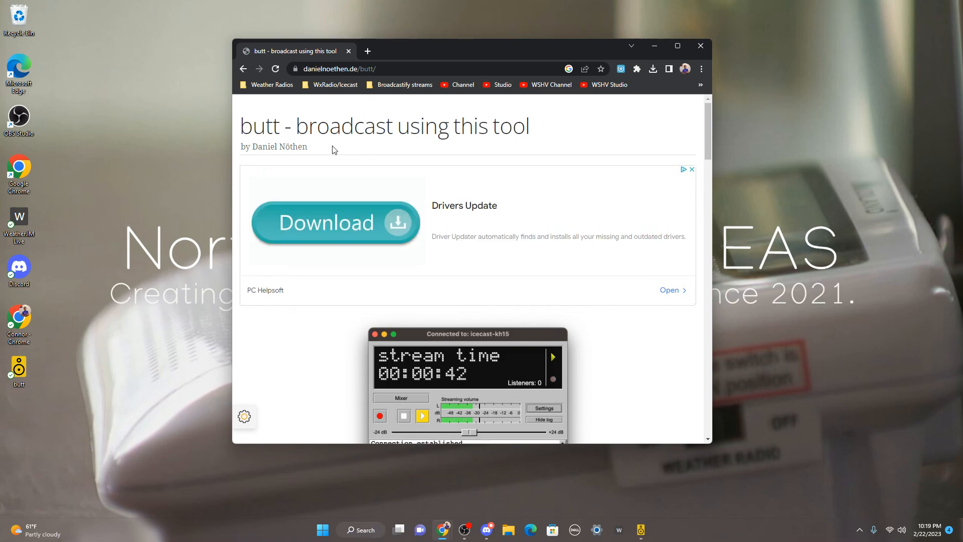
click(677, 45)
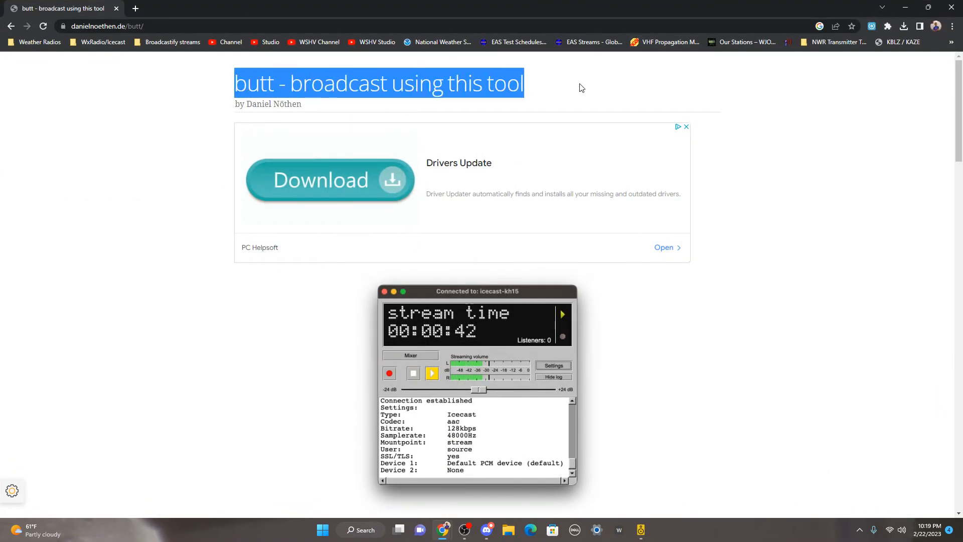
scroll(down, 3)
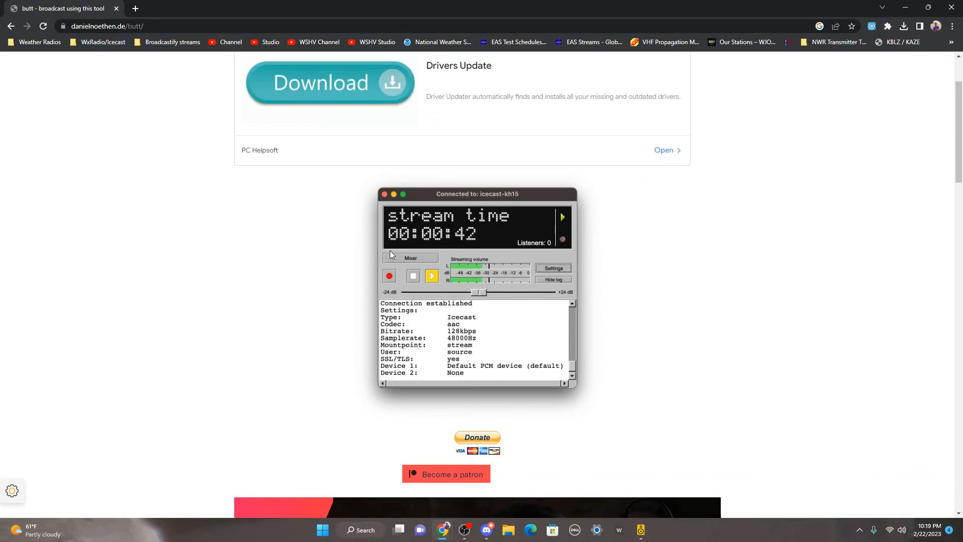
scroll(down, 3)
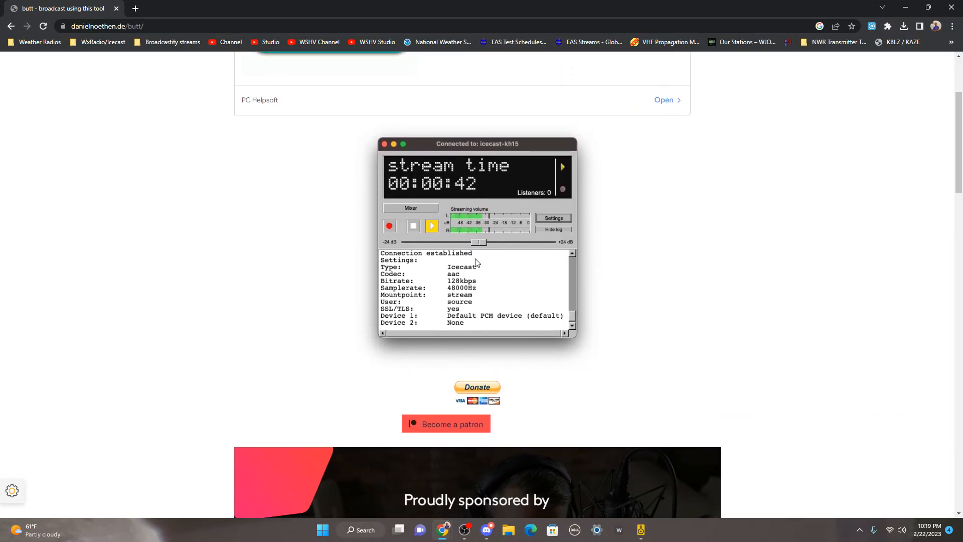
scroll(up, 3)
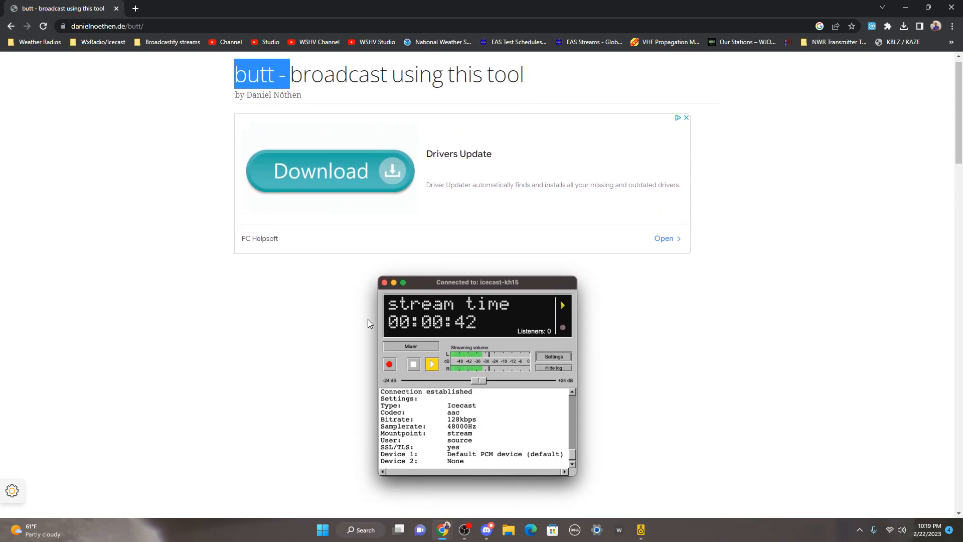
scroll(down, 3)
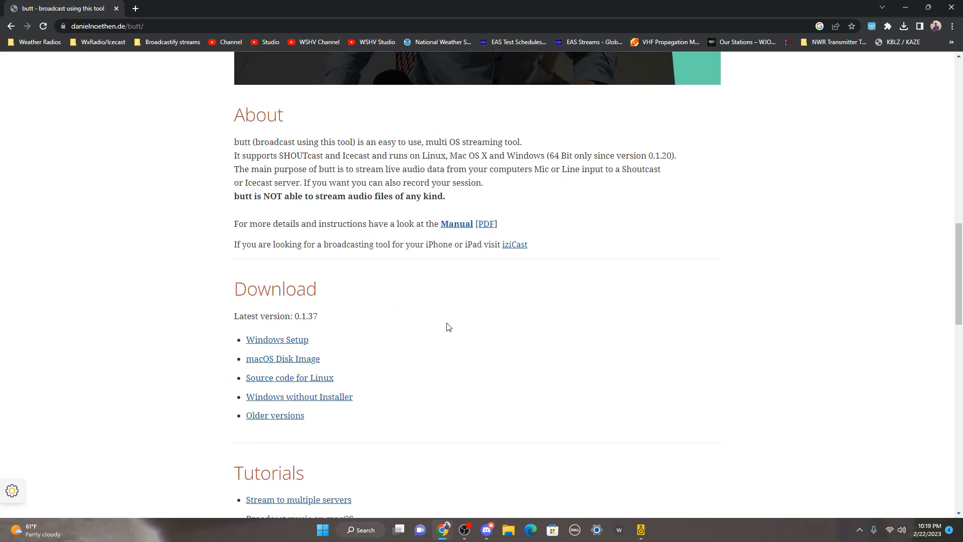
scroll(down, 3)
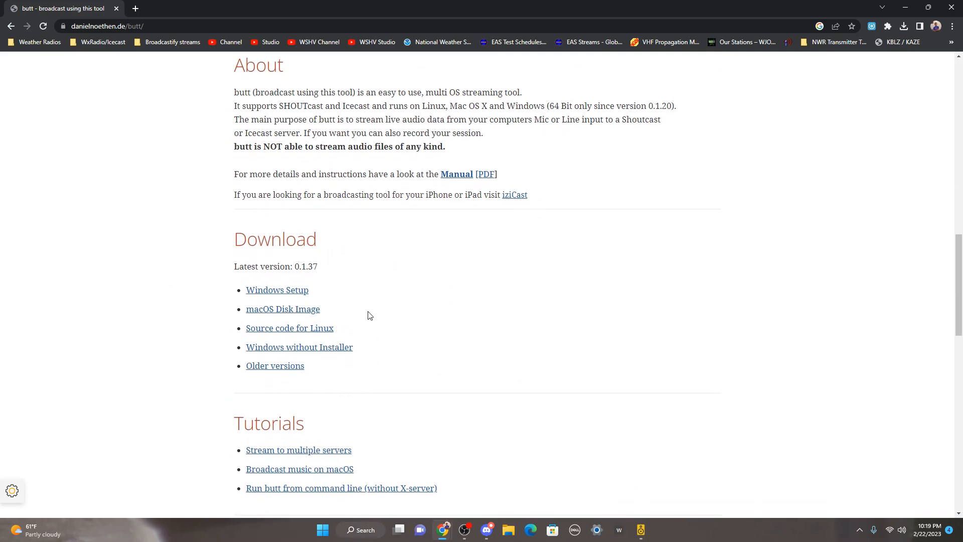
mouse_move(451, 324)
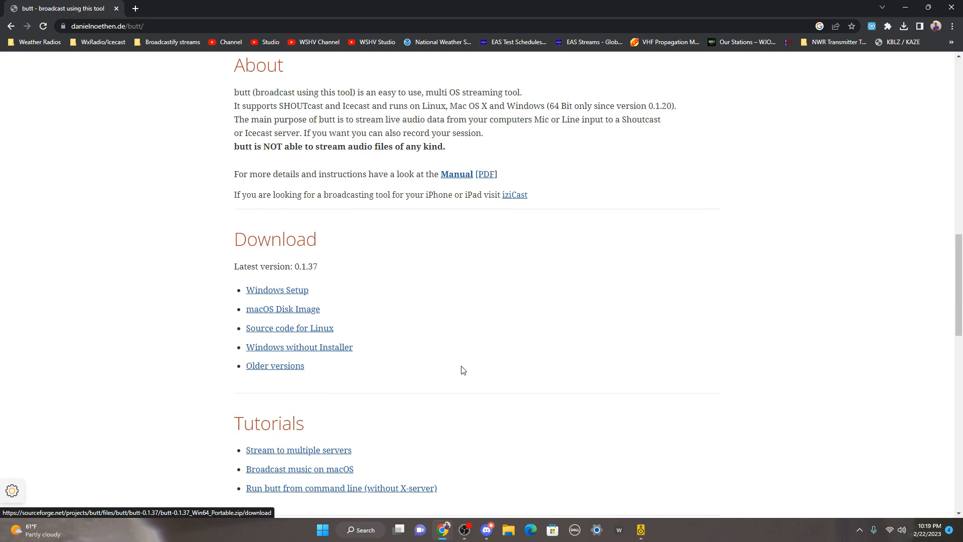
mouse_move(594, 343)
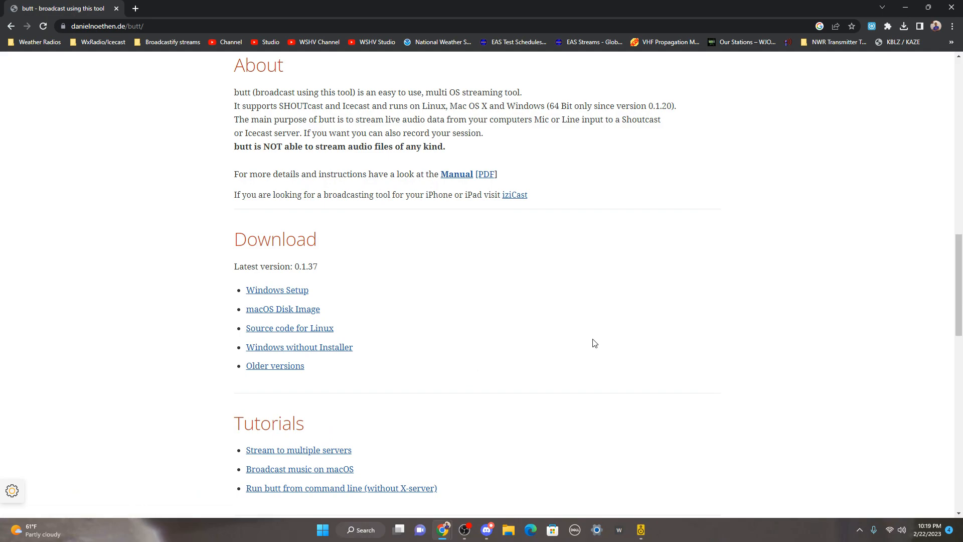
mouse_move(552, 301)
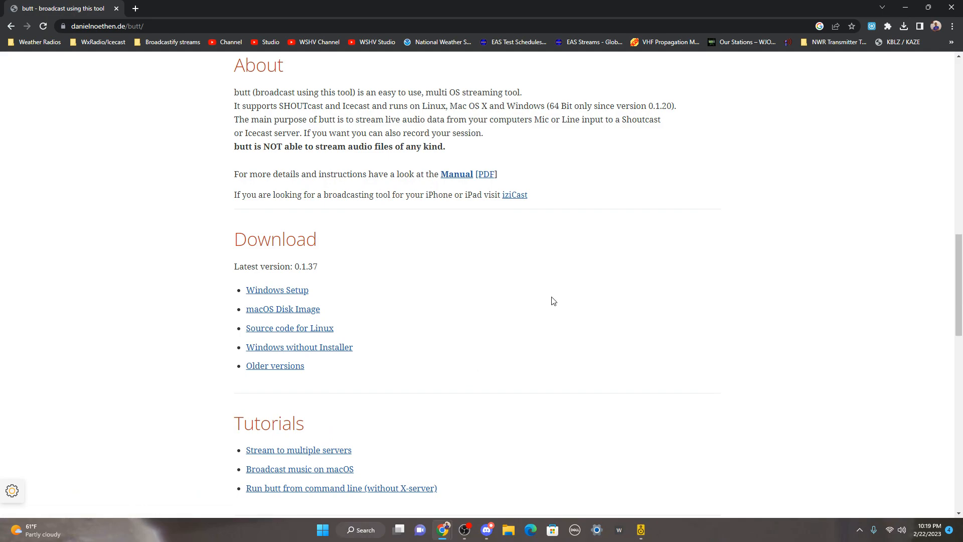
mouse_move(550, 299)
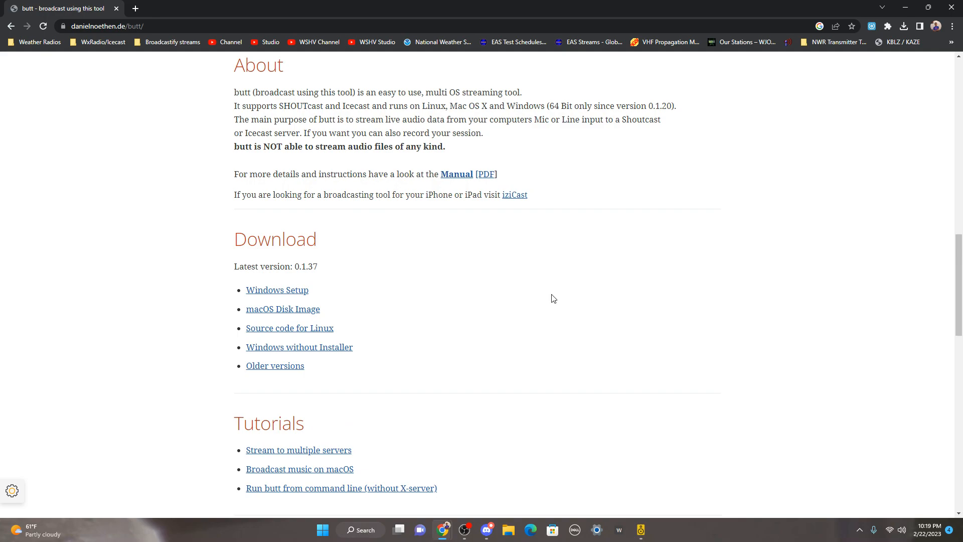
mouse_move(578, 302)
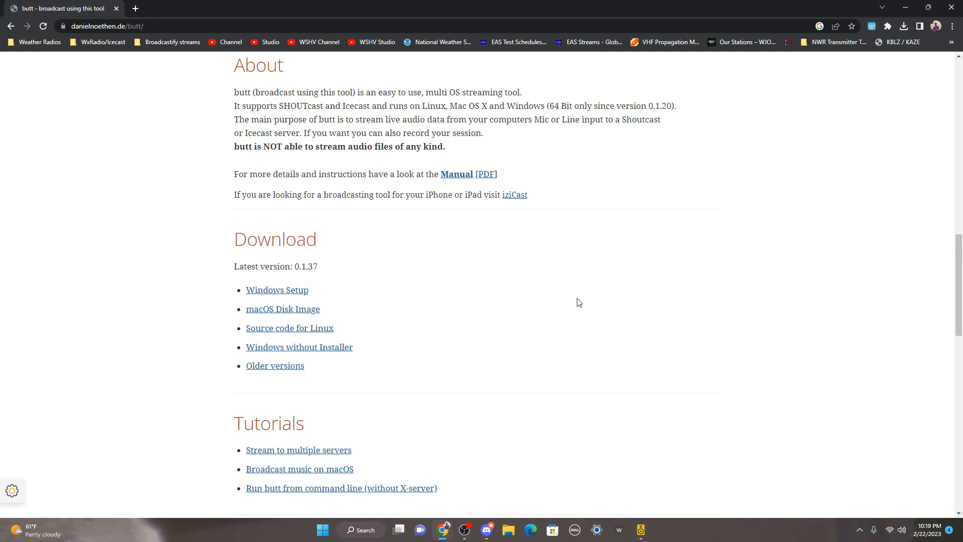
mouse_move(348, 375)
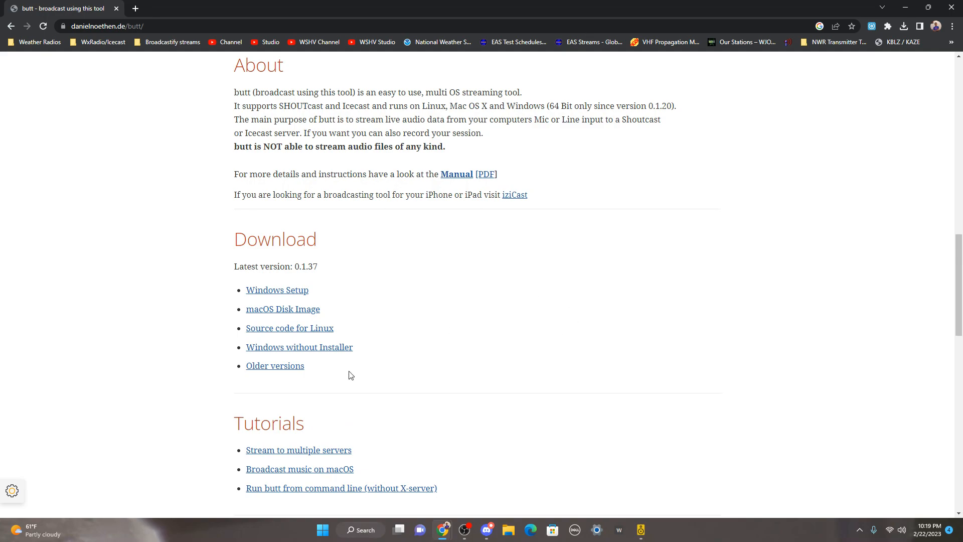
mouse_move(393, 309)
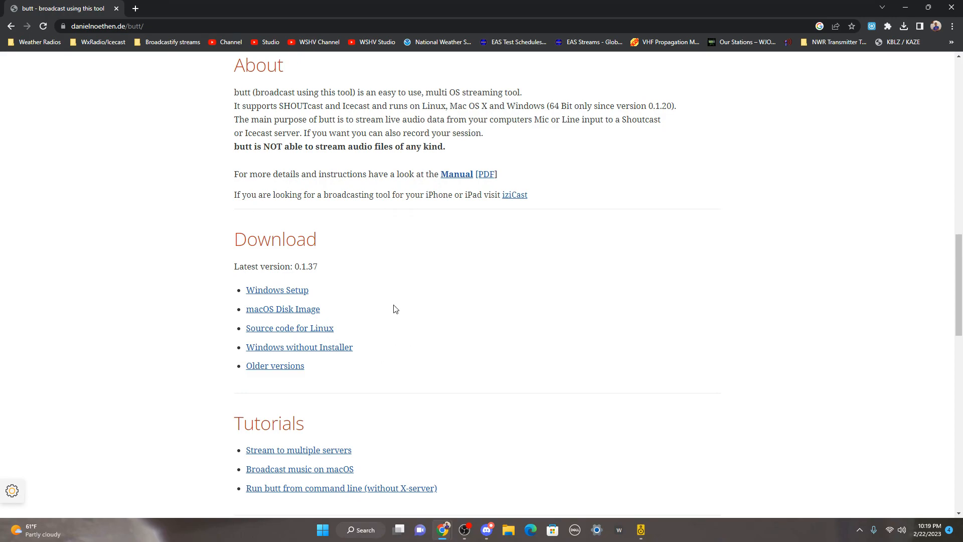
mouse_move(423, 281)
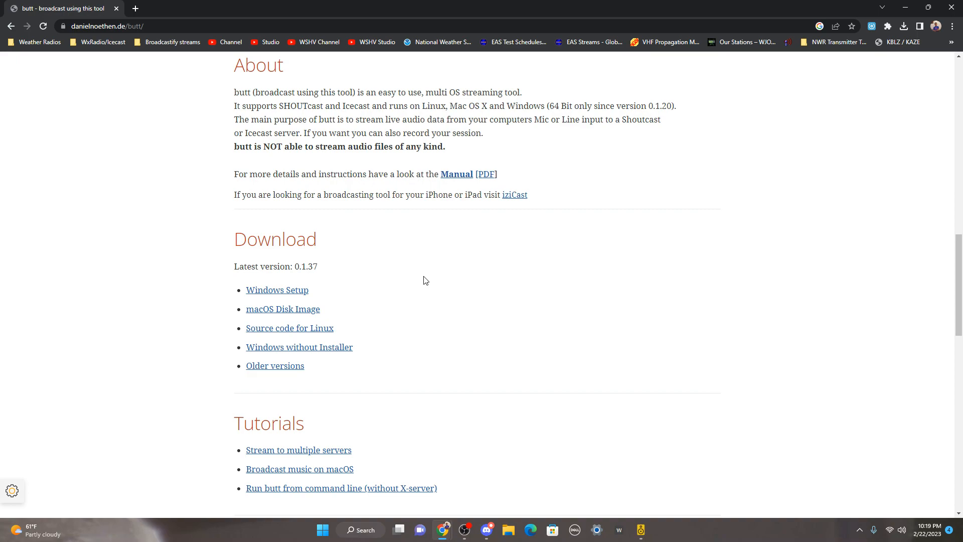
mouse_move(421, 287)
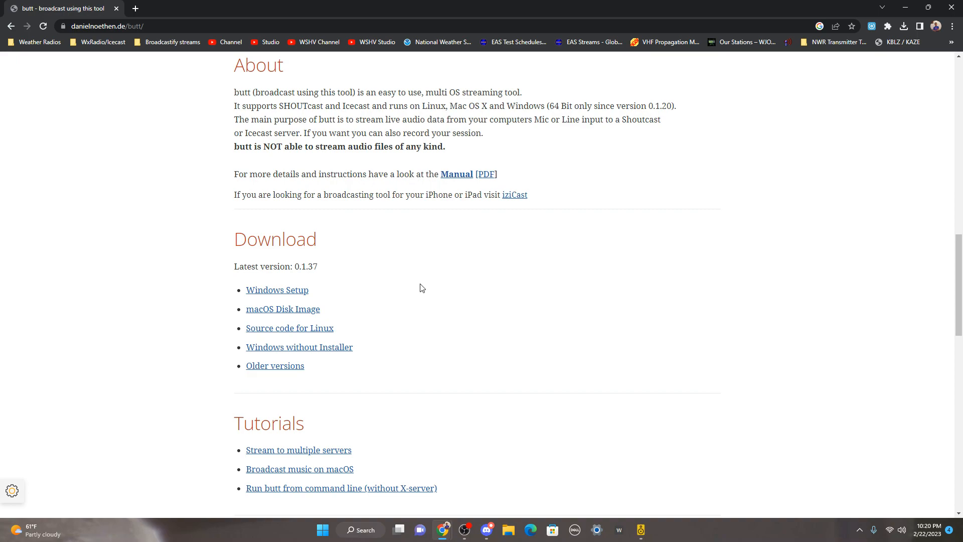
mouse_move(266, 301)
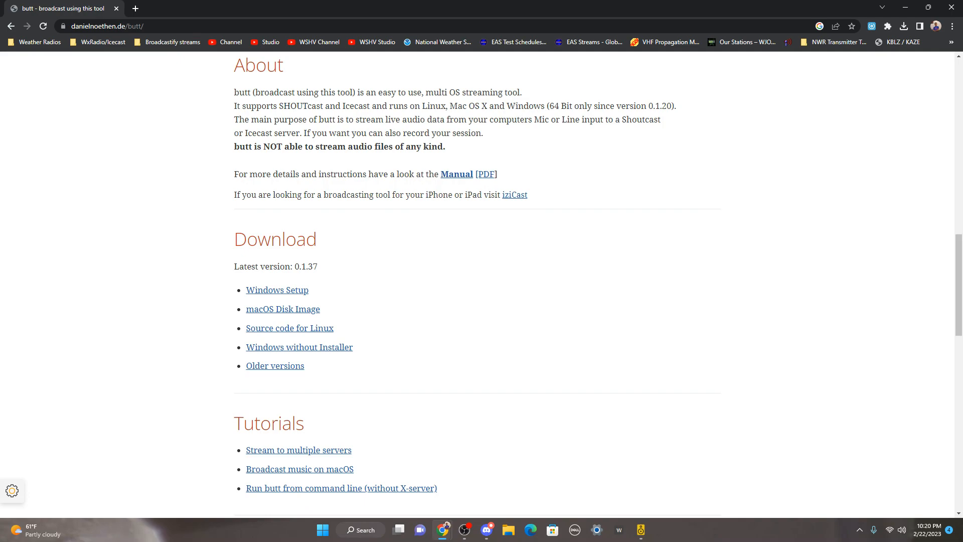
Close the butt instance streaming to WXJ97 and relaunch an idle butt window on the desktop
click(640, 530)
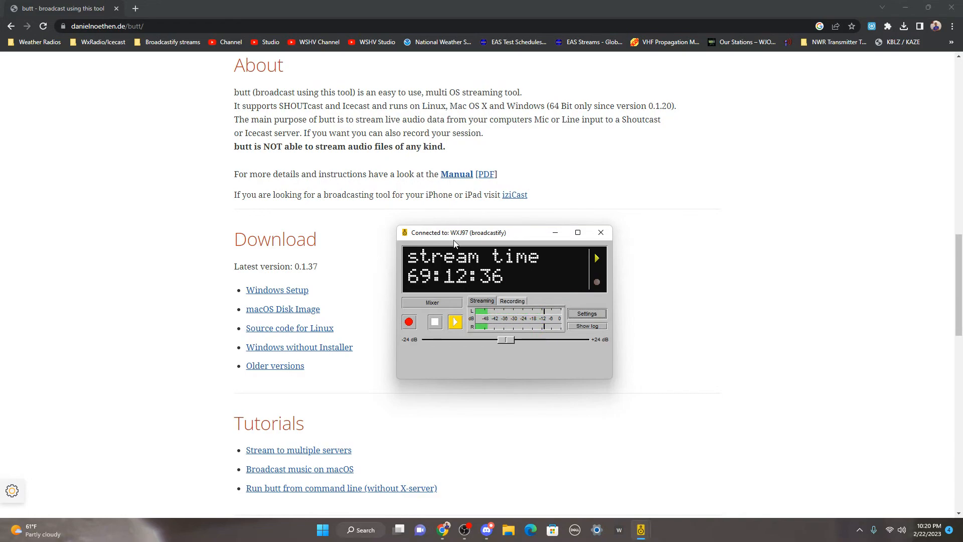
click(600, 232)
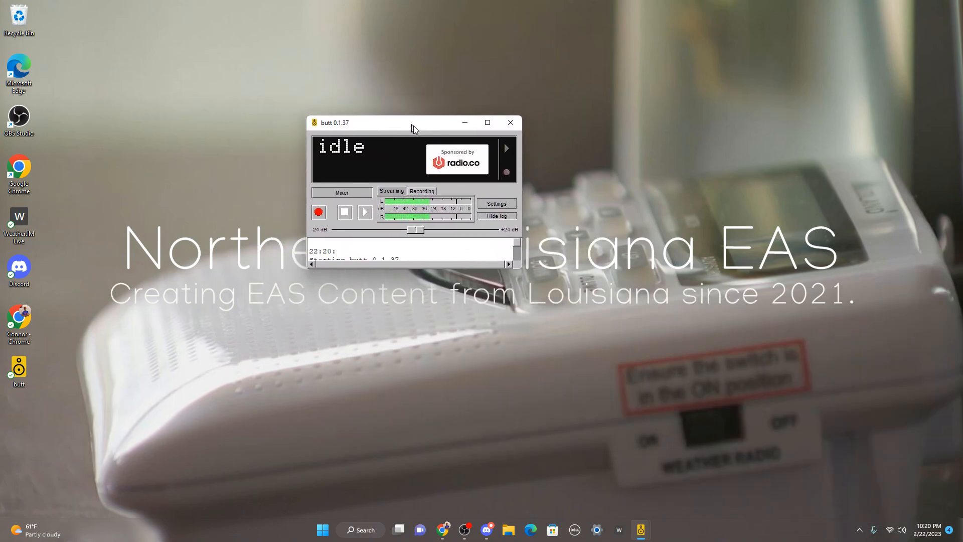
drag(411, 122, 715, 112)
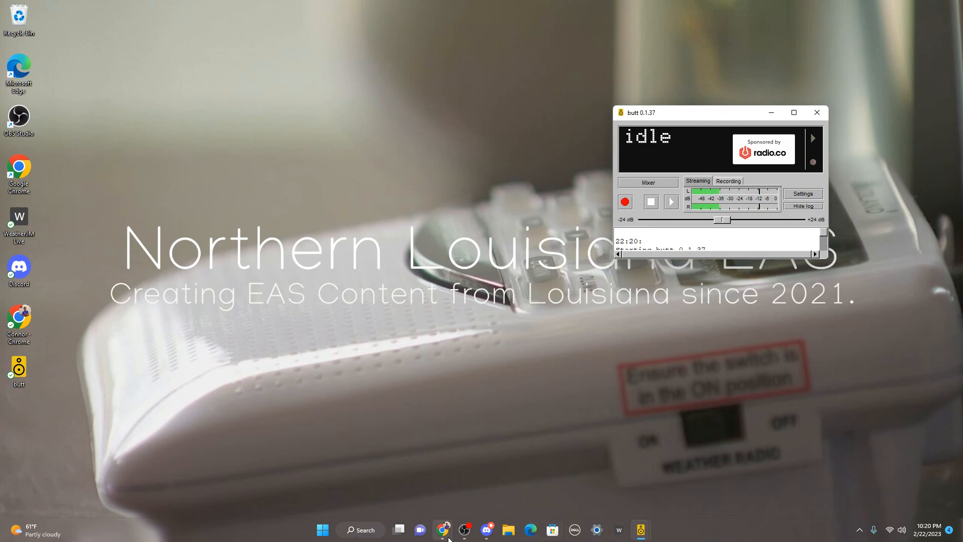
click(442, 530)
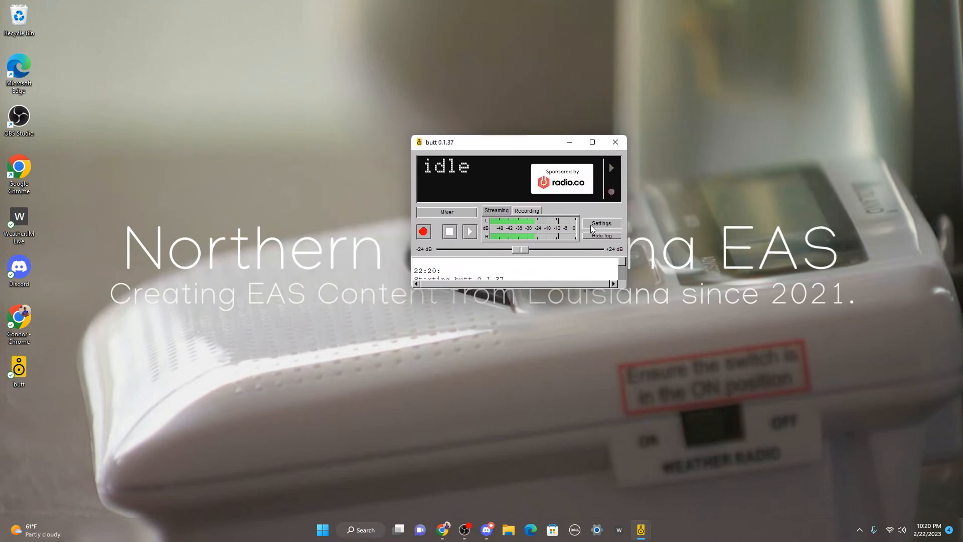
In butt settings, edit the WXJ97 server and replace its address with Wxradio.org
click(601, 223)
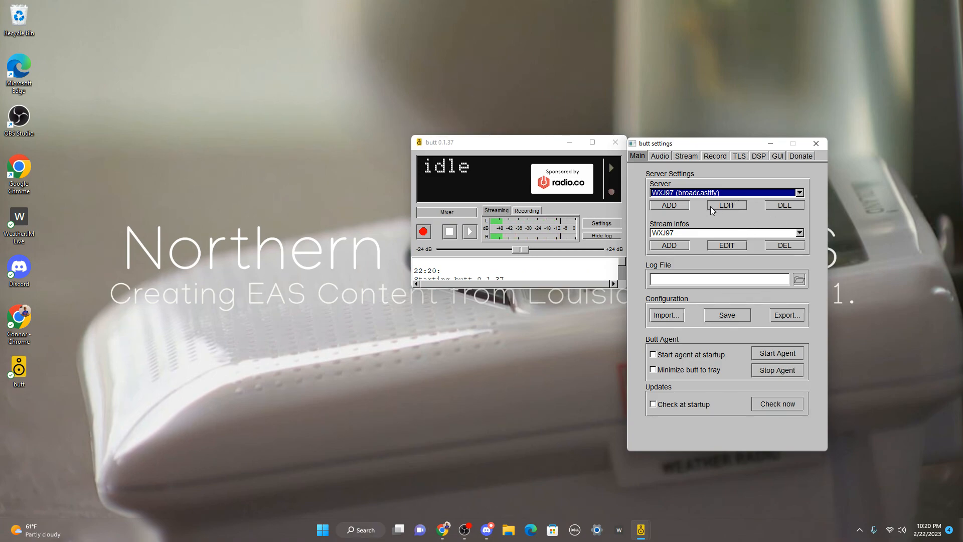
click(726, 204)
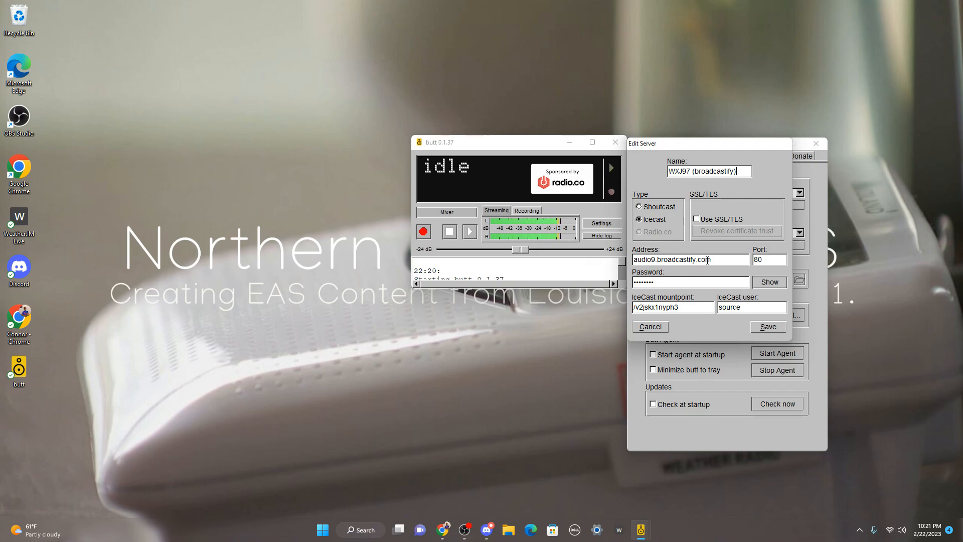
mouse_move(729, 265)
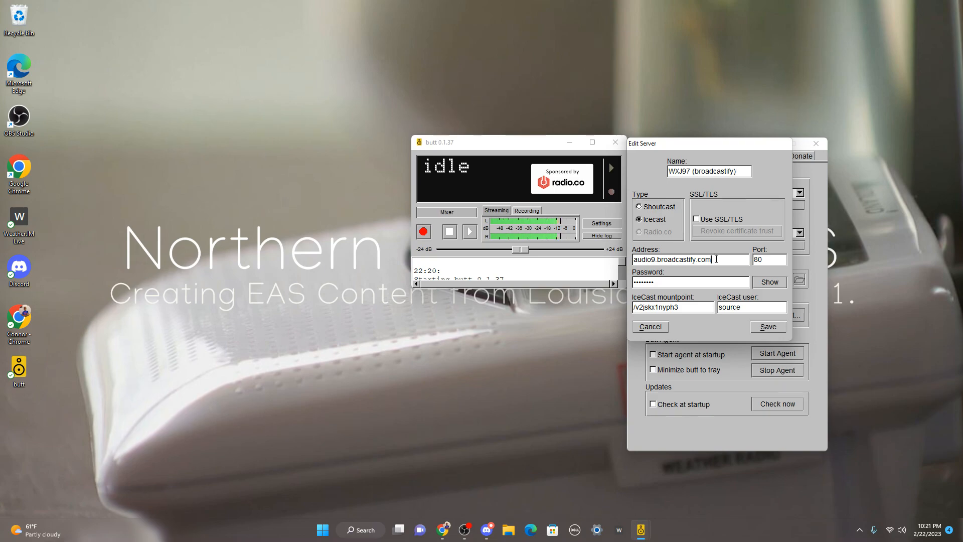
mouse_move(772, 193)
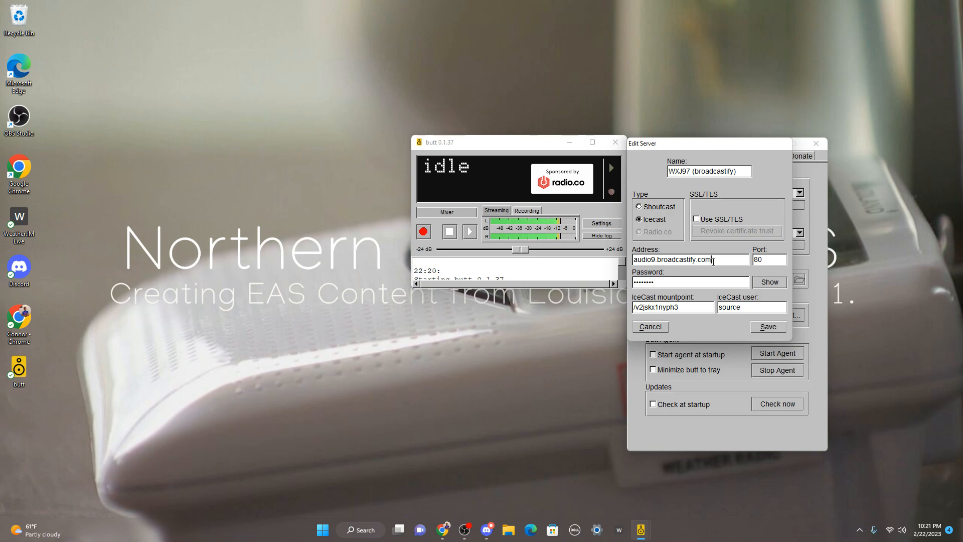
triple_click(690, 259)
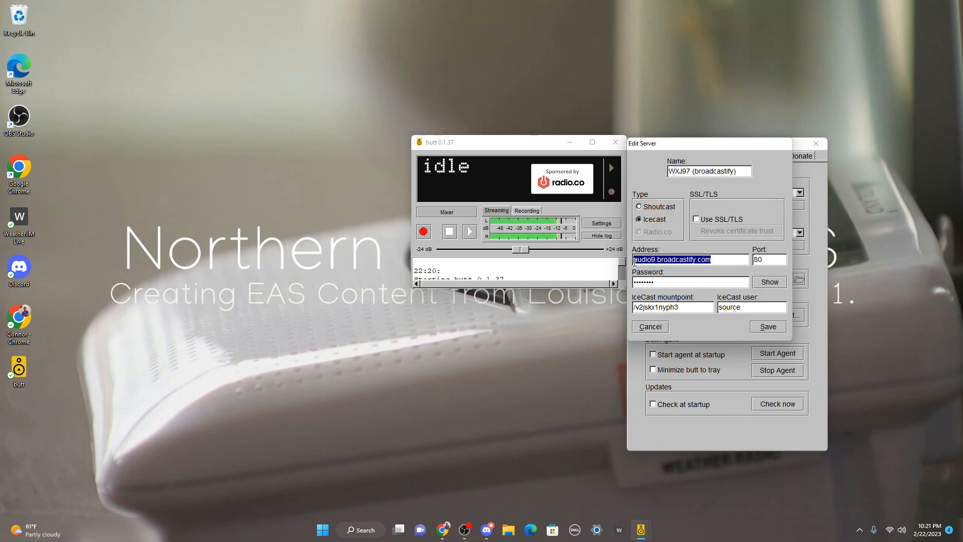
text(Wxradio)
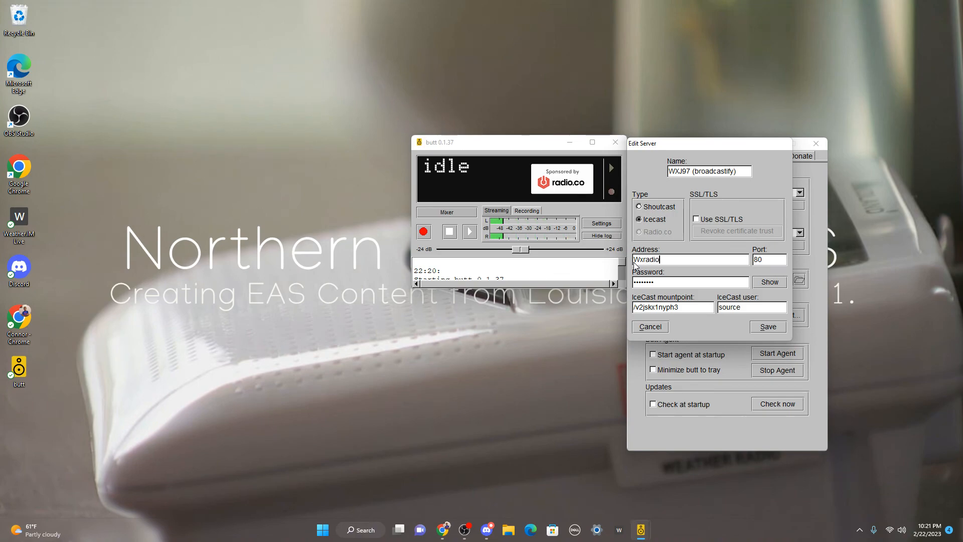
text(.or)
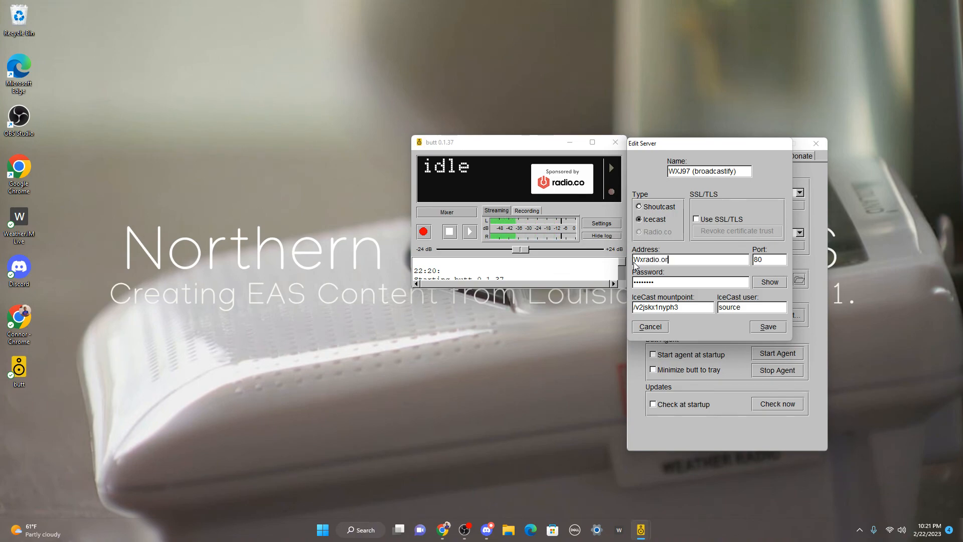
text(g)
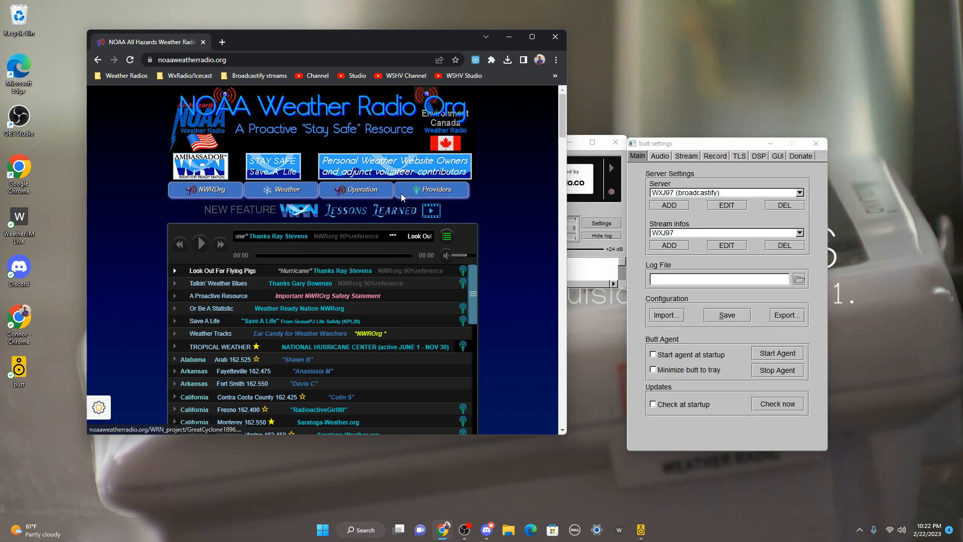
Open the noaaweatherradio.org How To streaming instructions page in a new tab
click(355, 189)
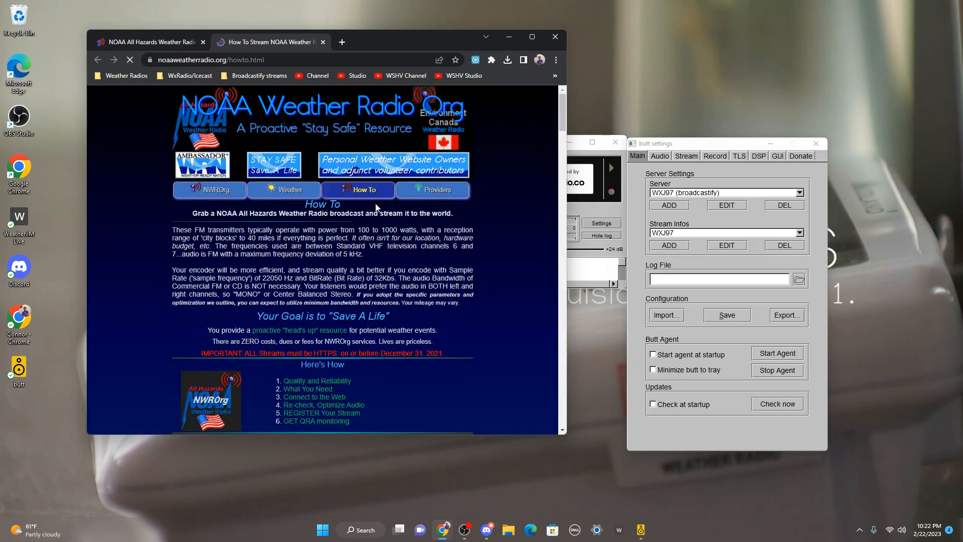
Scroll the How To page to the encoder settings and highlight the port 8000 and public-enabled entries
scroll(down, 3)
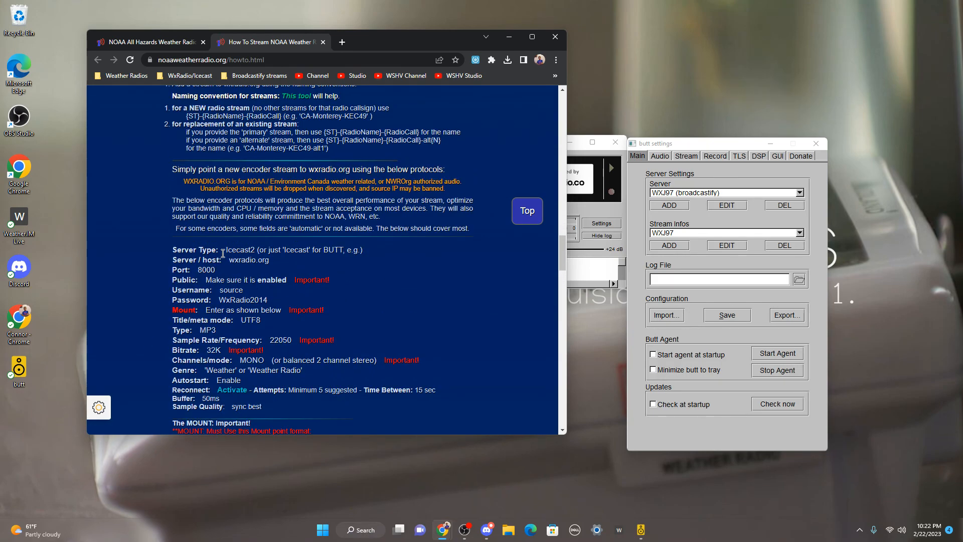
mouse_move(275, 250)
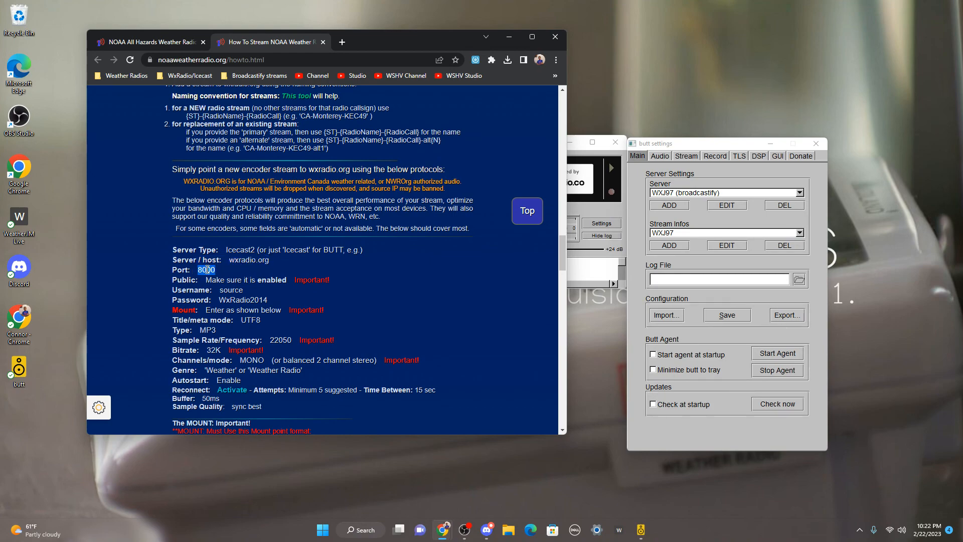
drag(199, 280, 295, 280)
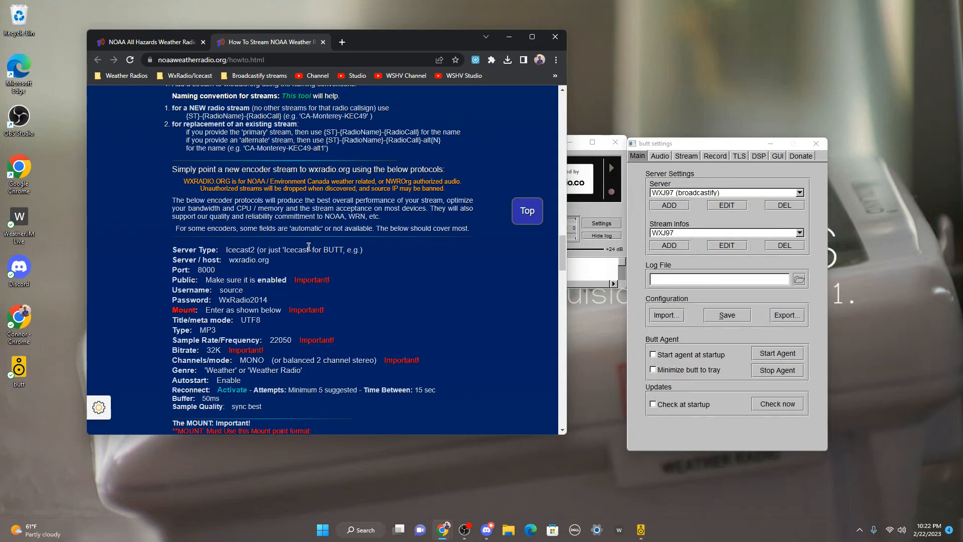
mouse_move(273, 307)
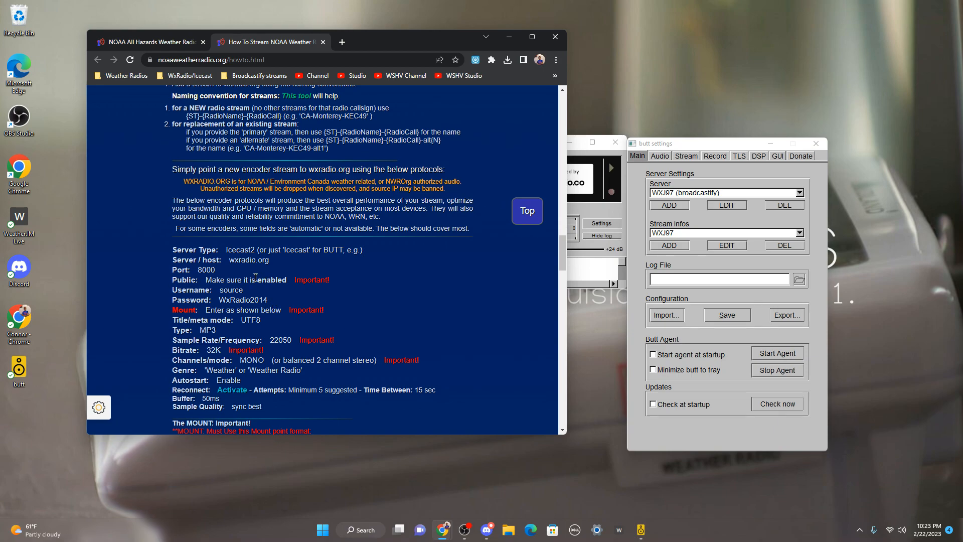
double_click(229, 289)
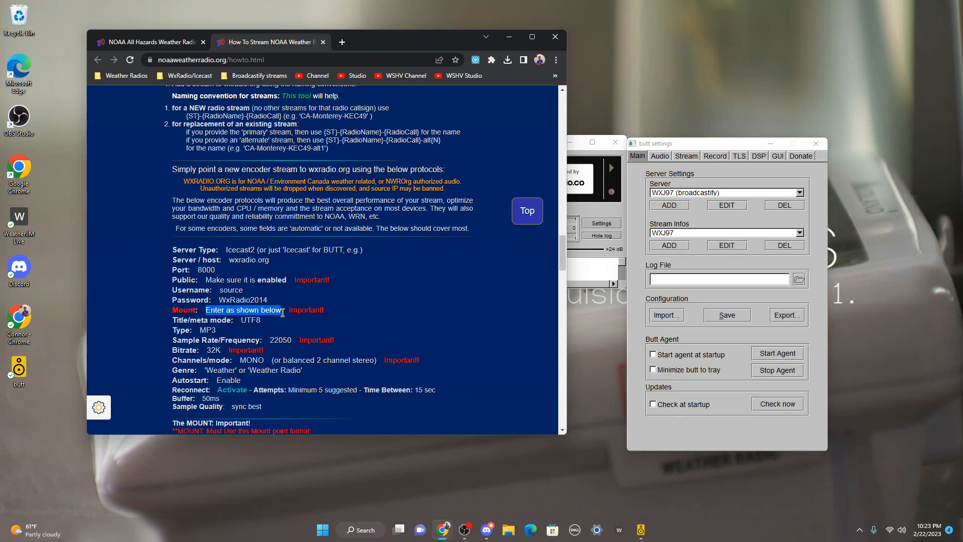
scroll(down, 3)
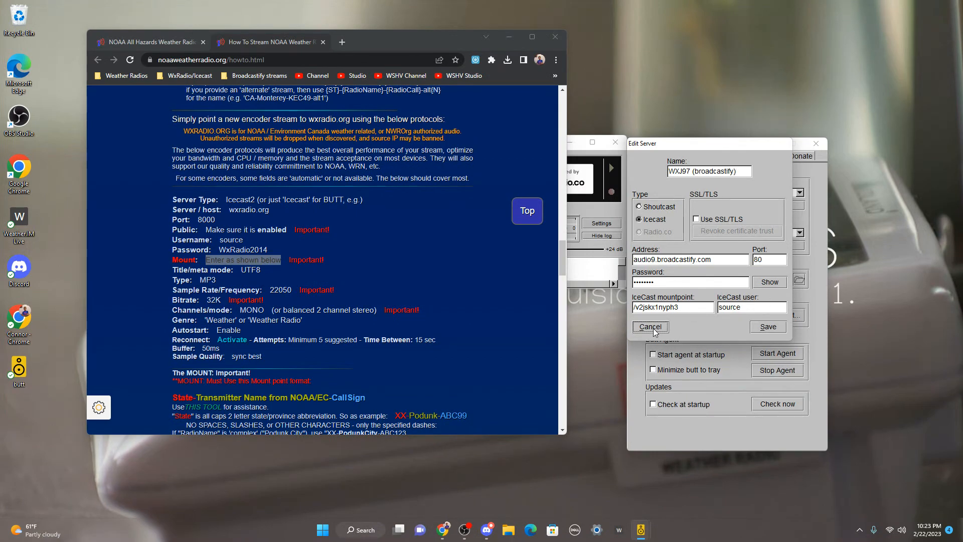
Discard the server edits, then reopen the WXJ97 server entry from butt settings for editing
click(649, 326)
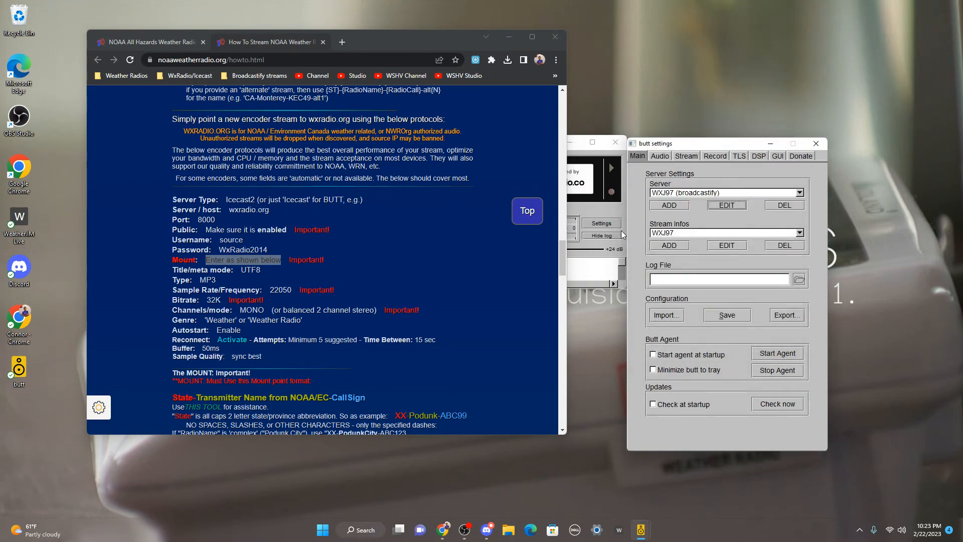
click(727, 204)
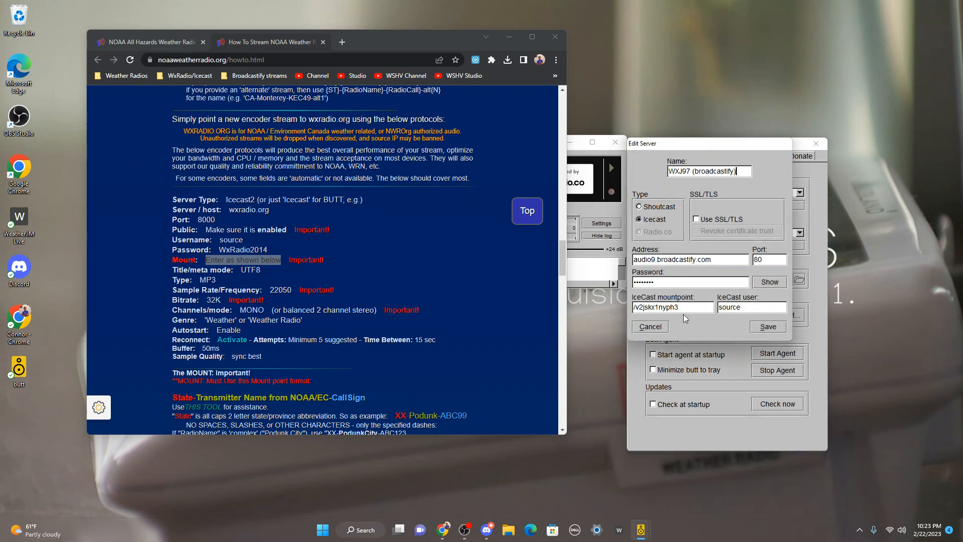
click(767, 326)
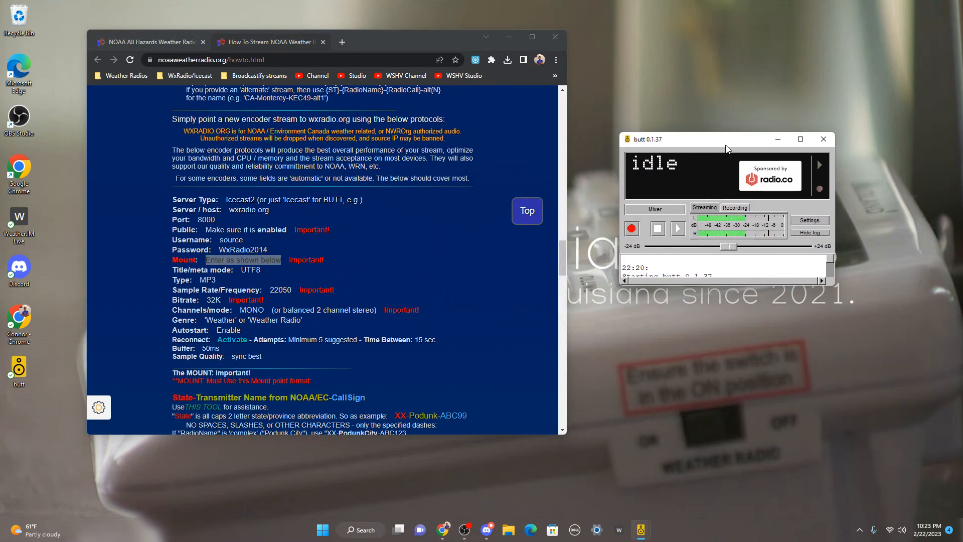
click(808, 220)
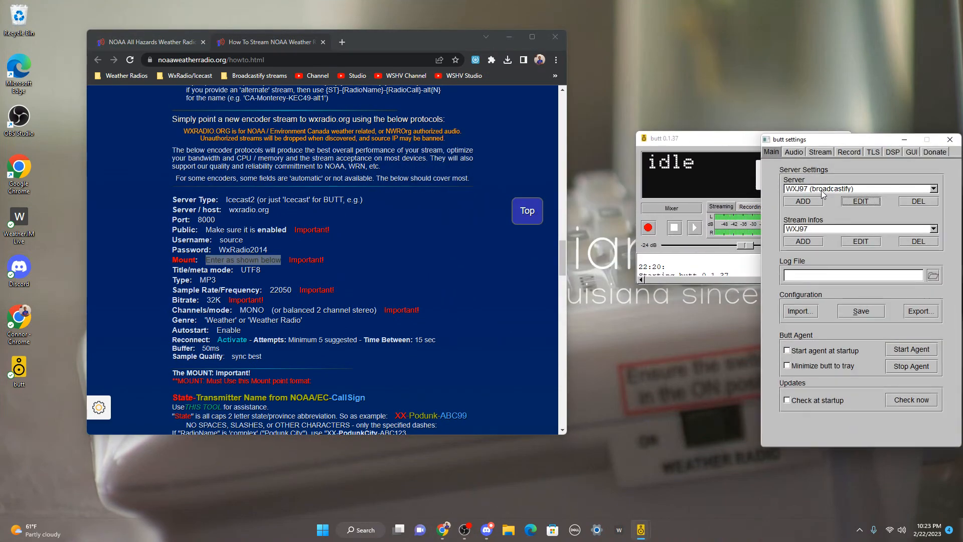
click(860, 200)
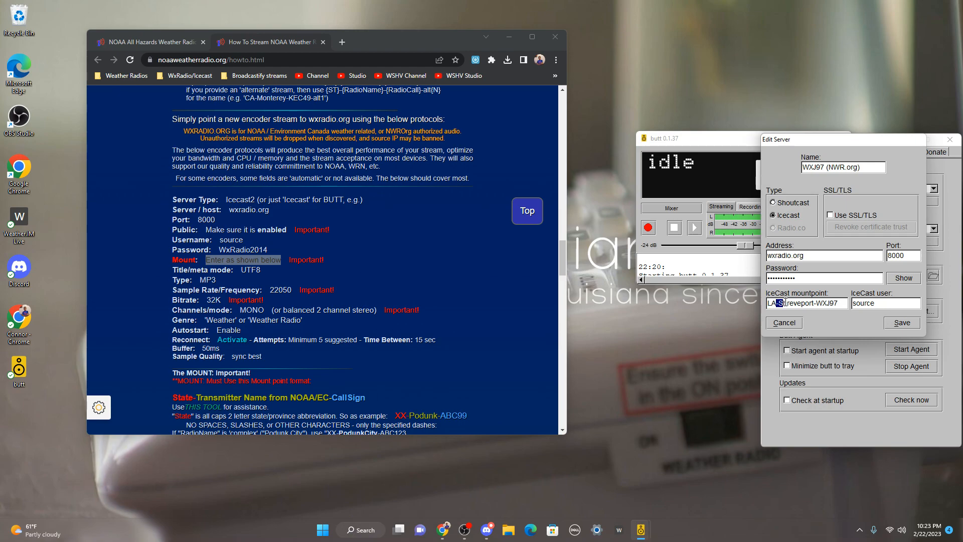
Verify the LA-Shreveport-WXJ97 mountpoint and reveal, check and re-hide the source password
triple_click(806, 302)
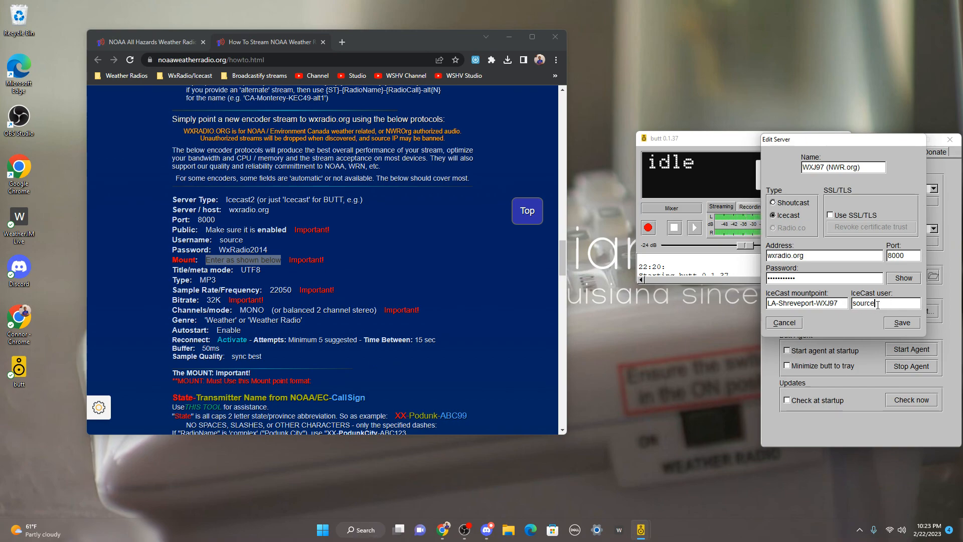
click(901, 278)
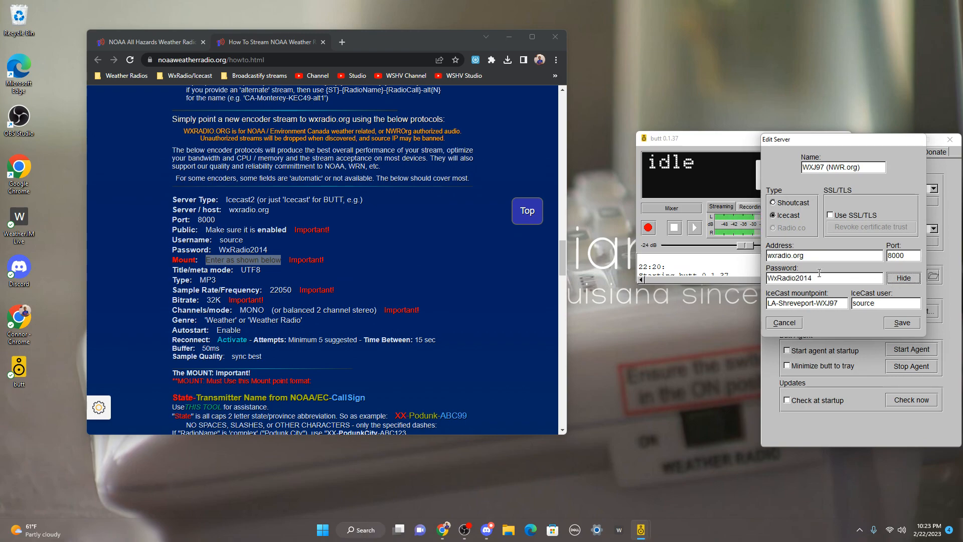
double_click(792, 278)
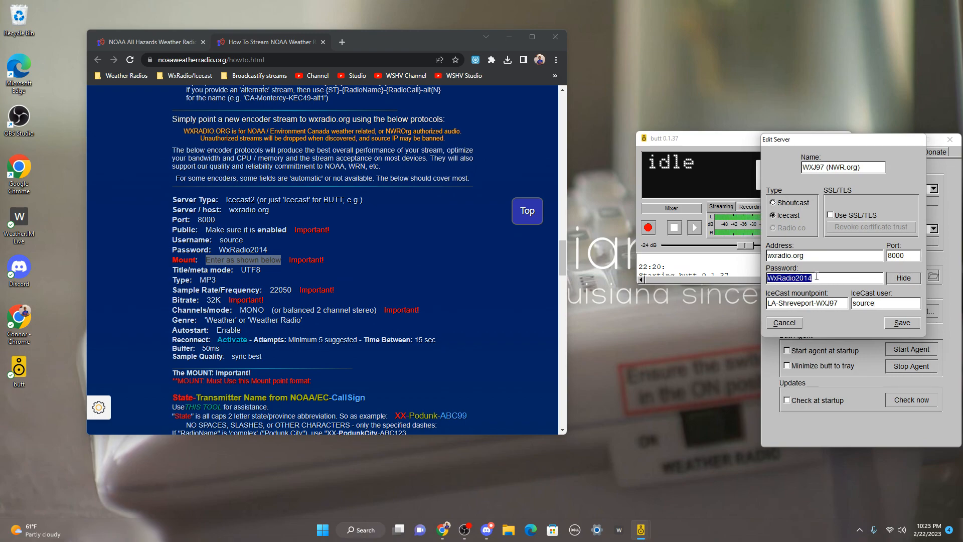
click(903, 278)
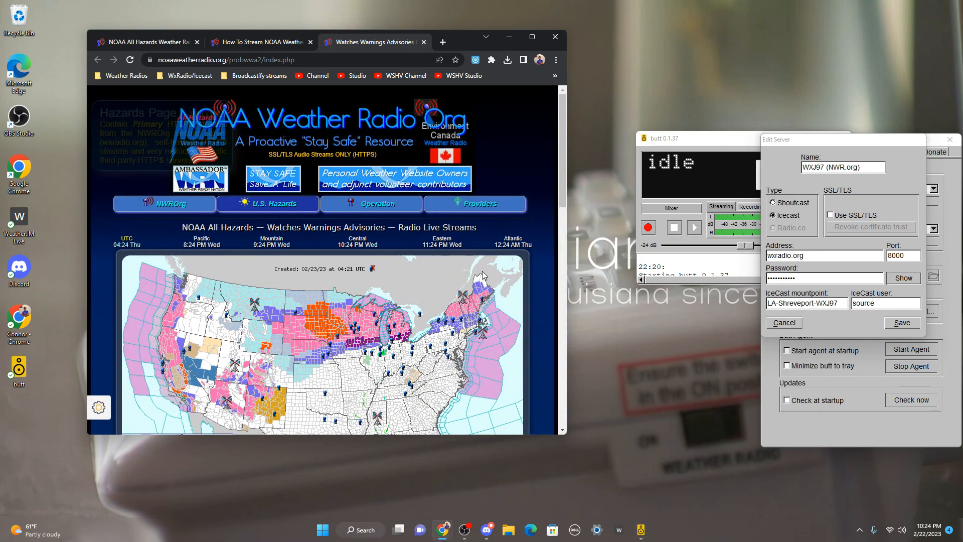
Scroll through the noaaweatherradio.org list of live weather radio station streams
scroll(down, 3)
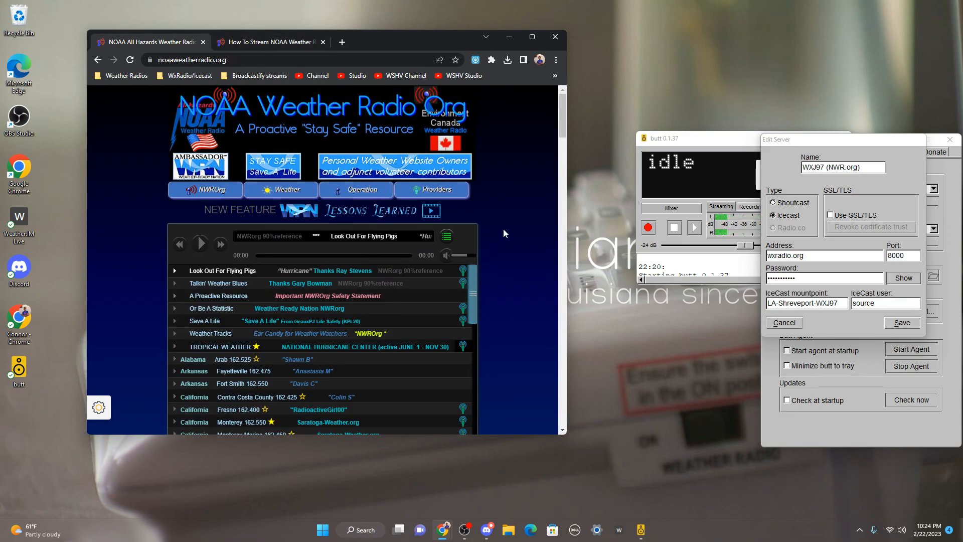
scroll(down, 3)
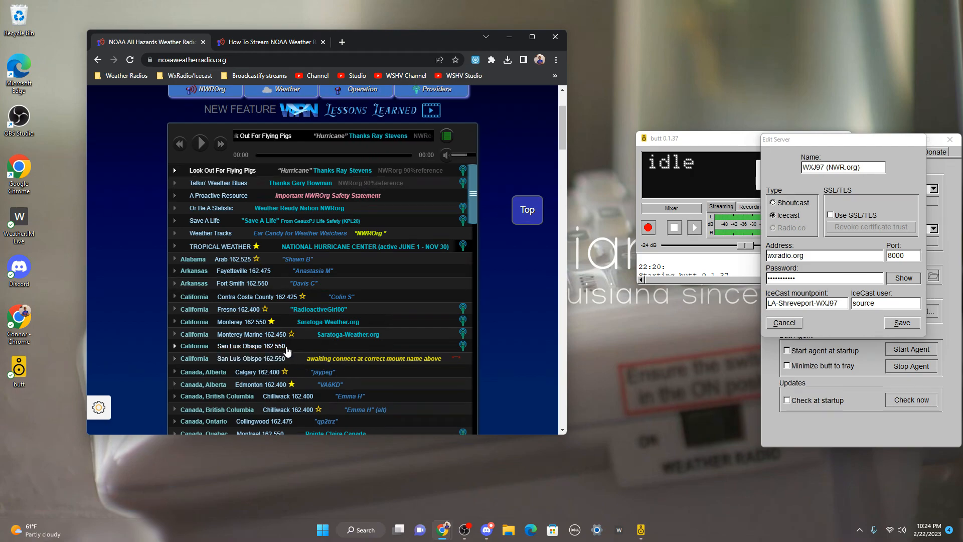
scroll(down, 3)
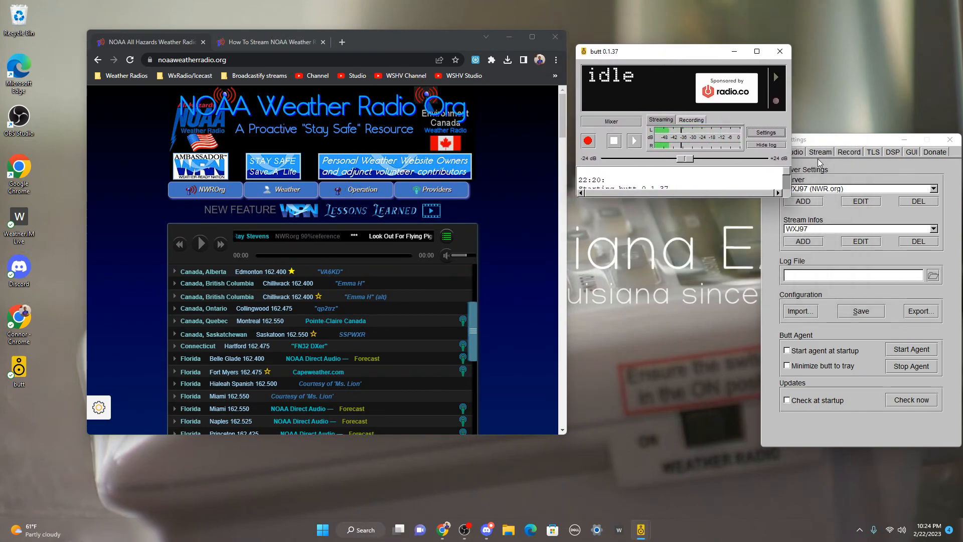
In butt's Audio settings keep the 48000Hz sample rate and set the MP3 streaming bitrate to 96k
click(792, 152)
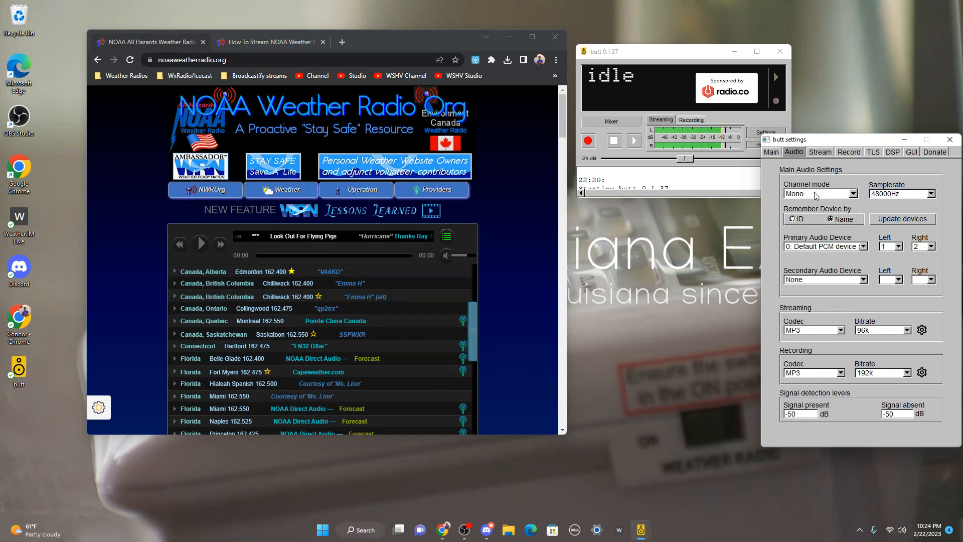
mouse_move(915, 196)
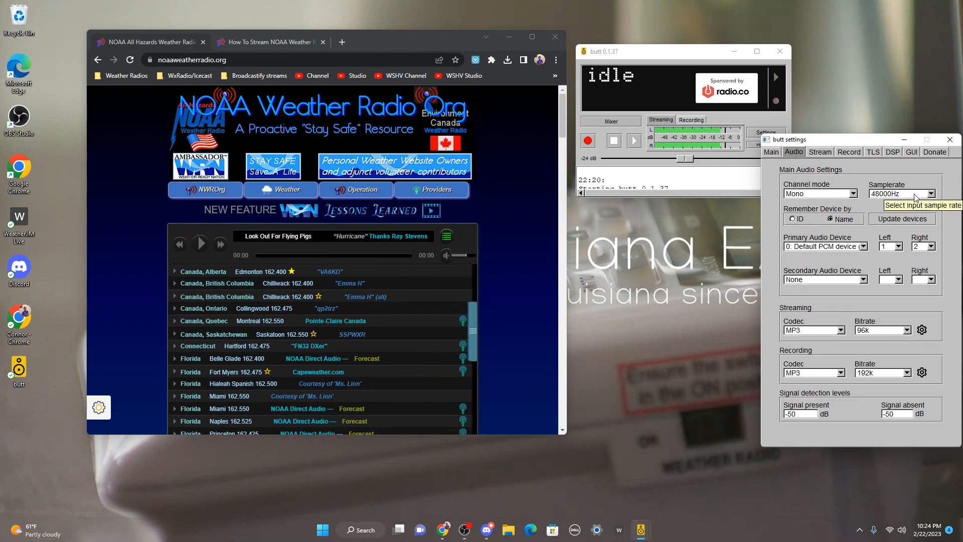
click(929, 193)
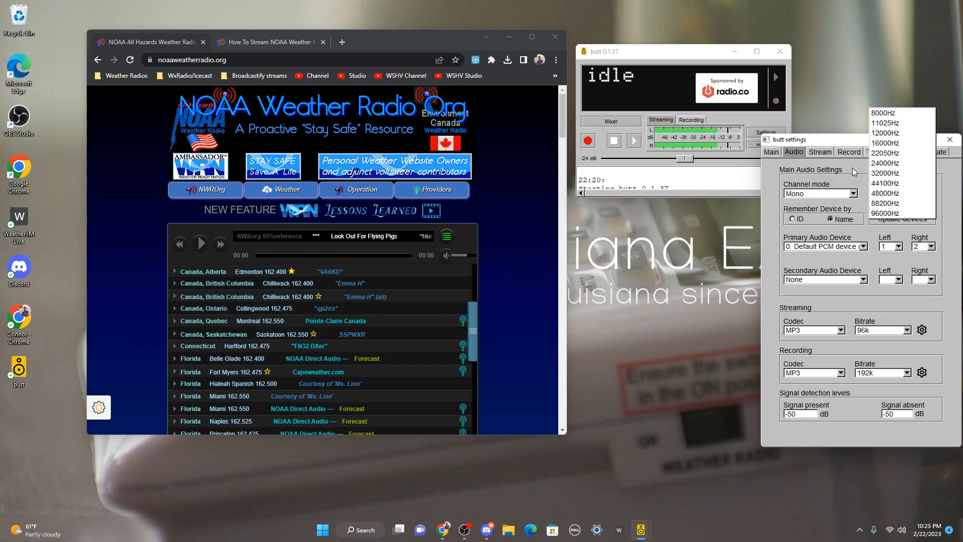
click(886, 183)
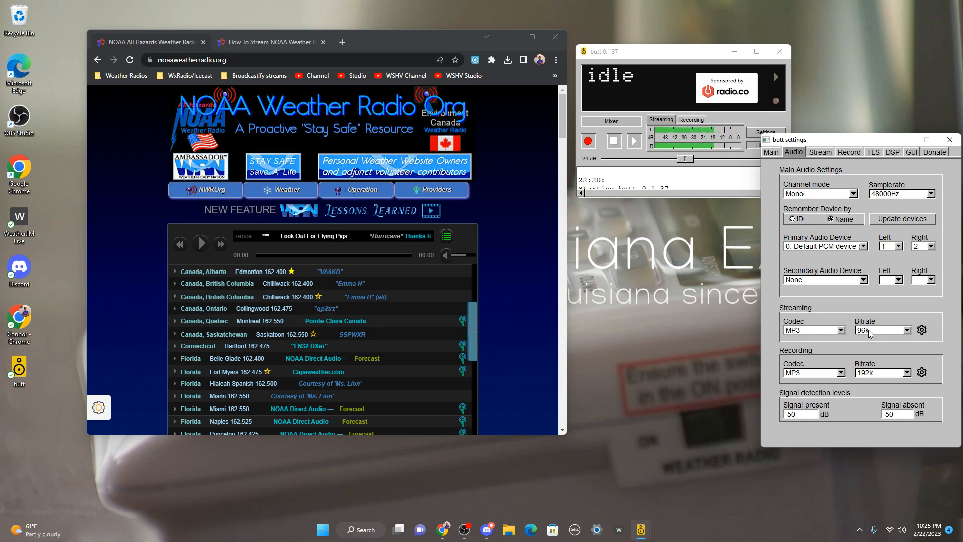
click(904, 330)
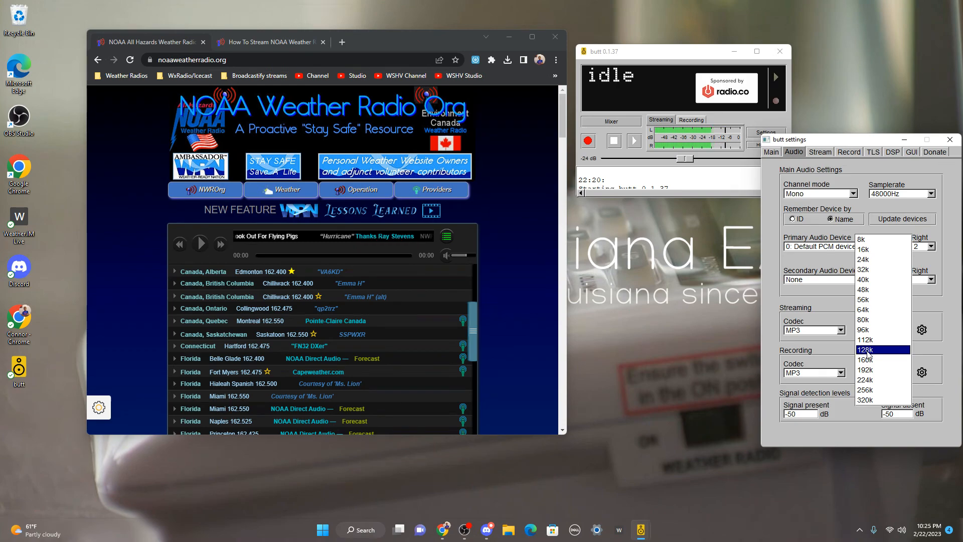
click(863, 329)
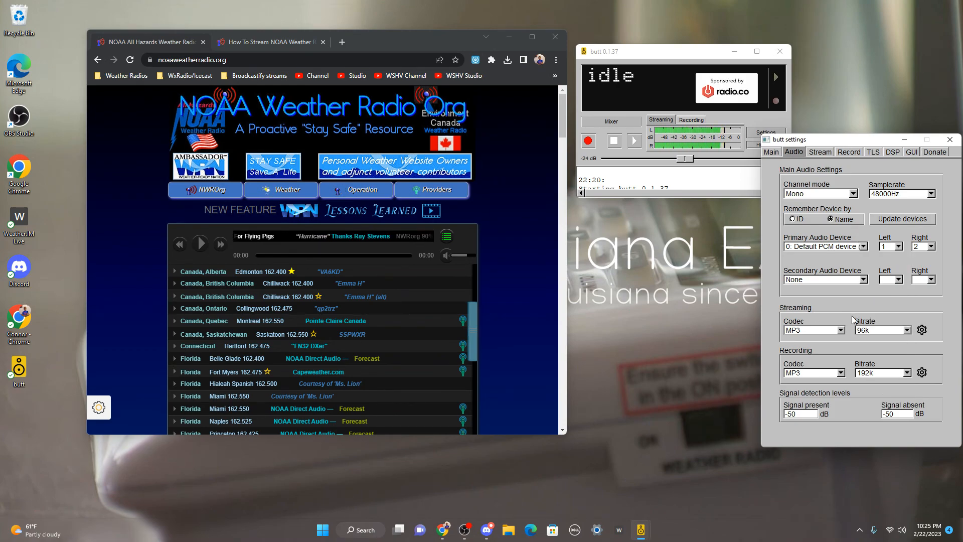
click(907, 330)
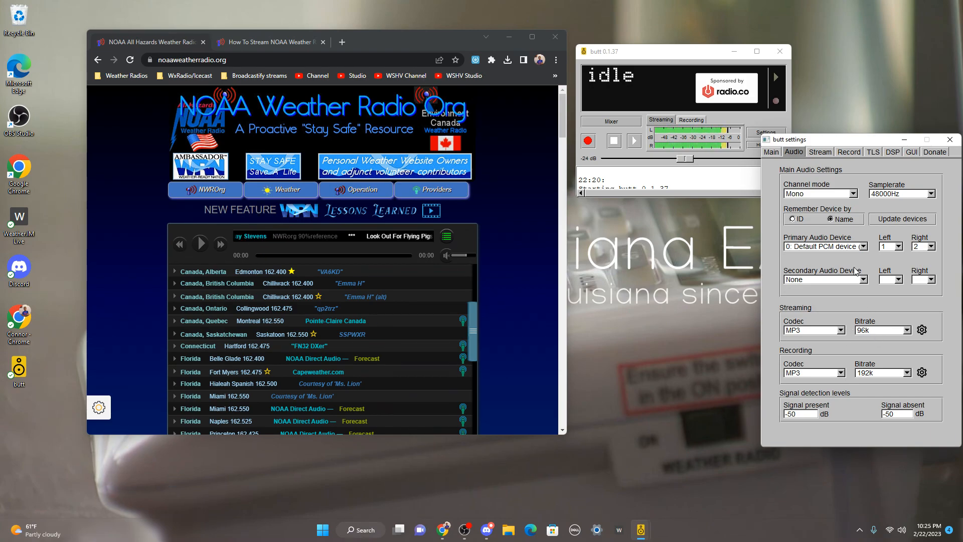
Review the Stream and Main settings tabs and return to the Audio settings to confirm the bitrate
click(819, 151)
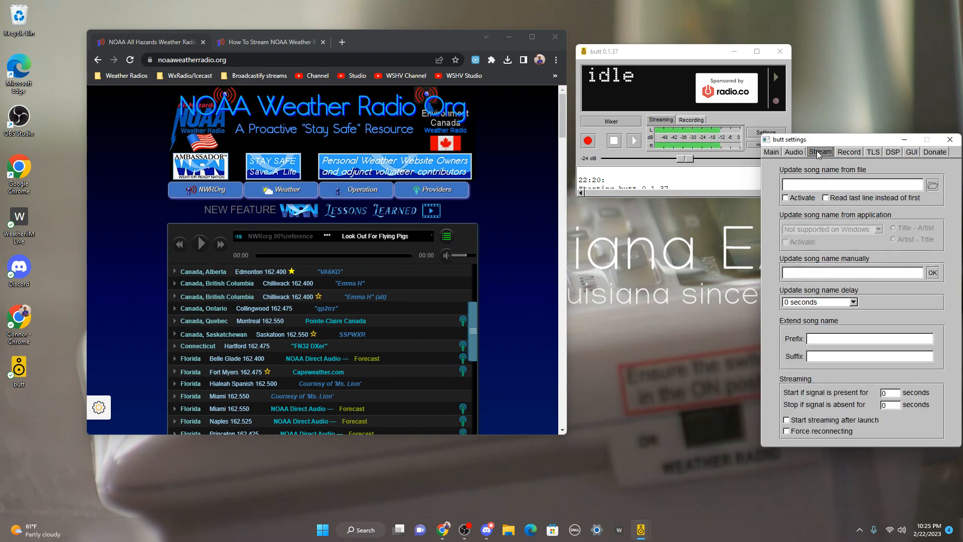
click(793, 151)
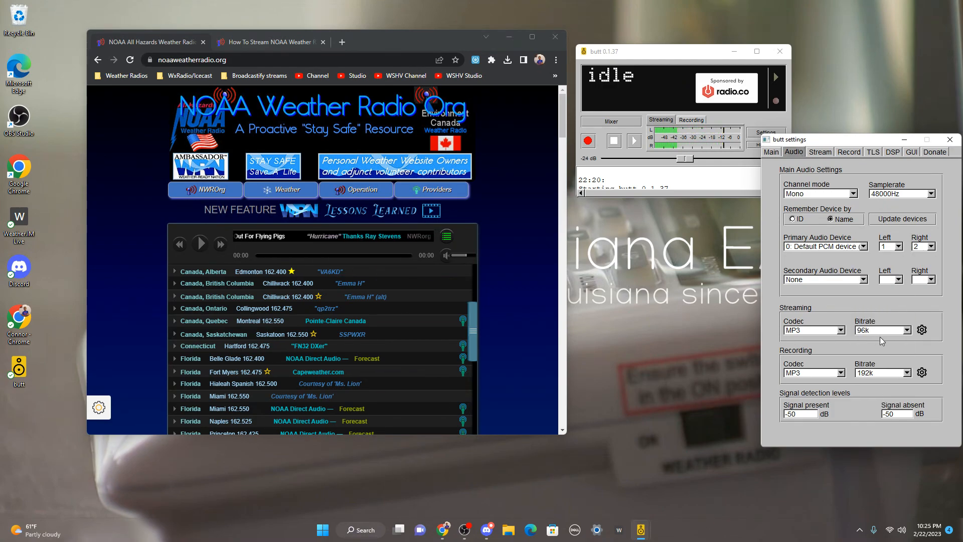
click(905, 330)
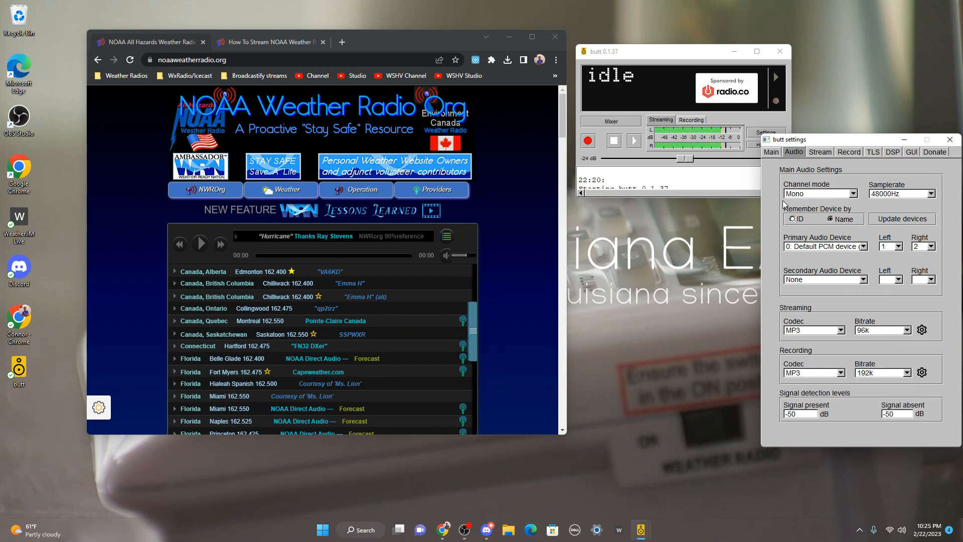
click(771, 152)
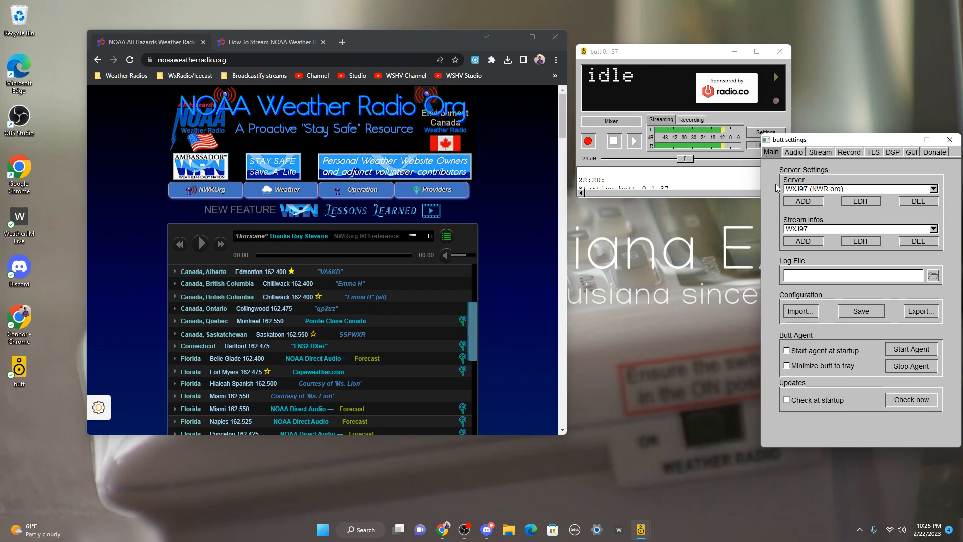
click(860, 240)
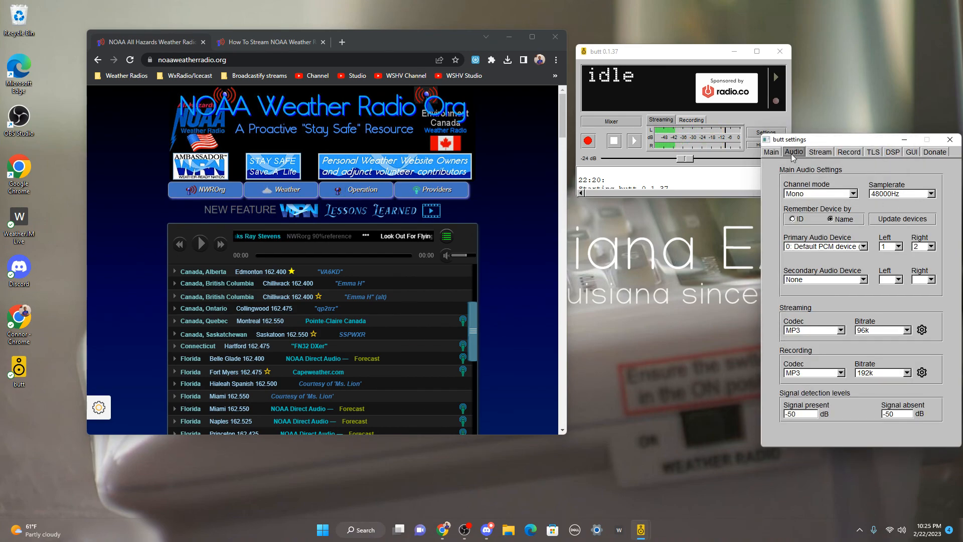
Adjust a word in the Shreveport LA NOAA Weather Radio description of the WXJ97 stream info
click(771, 152)
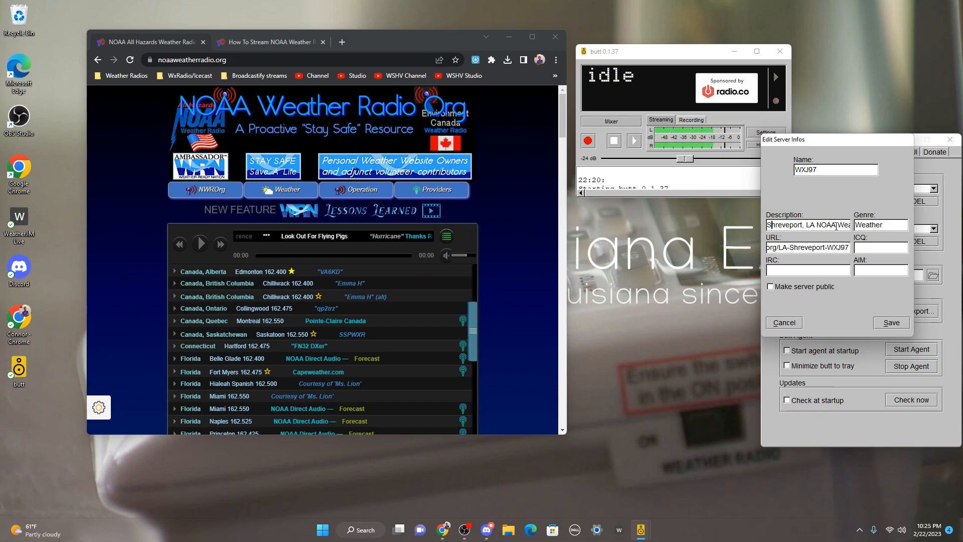
double_click(817, 225)
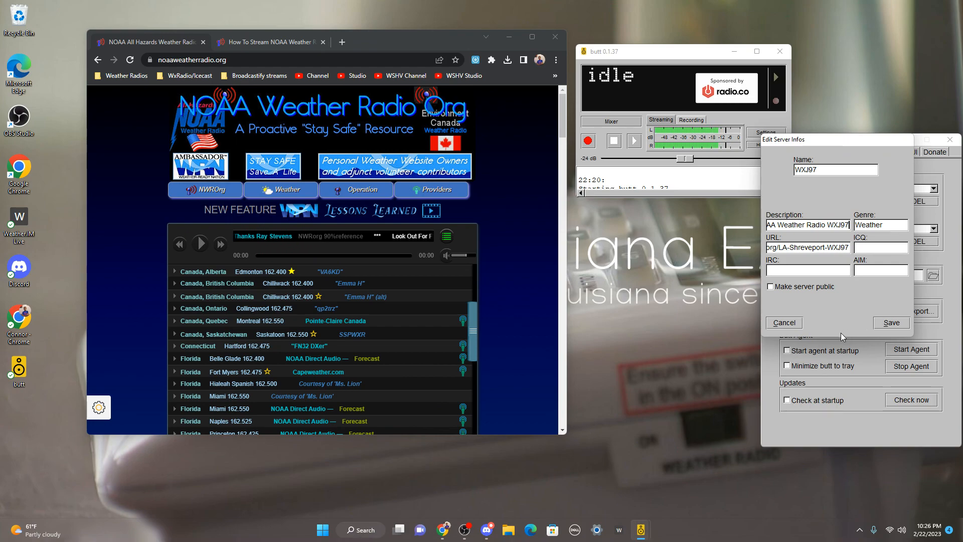
click(890, 322)
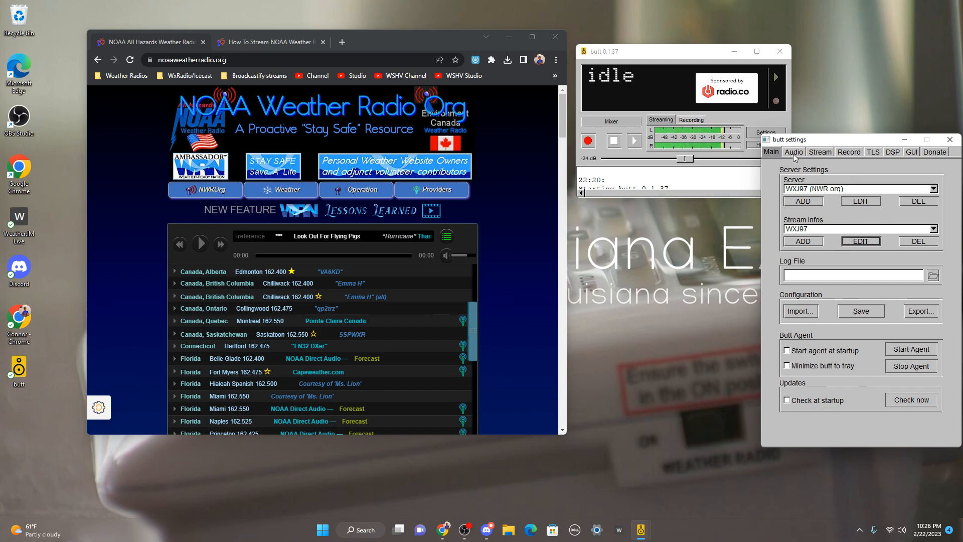
Reopen the WXJ97 stream info and finish revising its description text
click(793, 151)
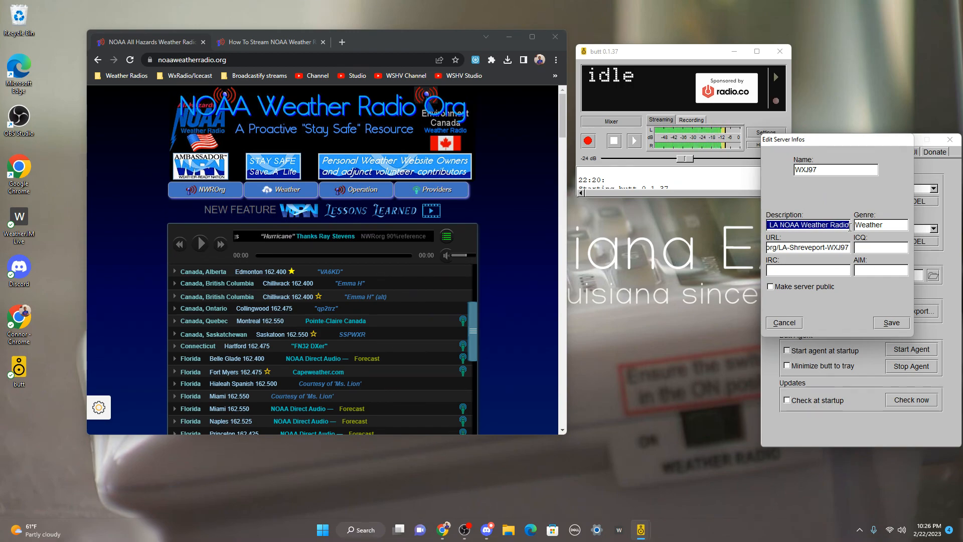
click(807, 224)
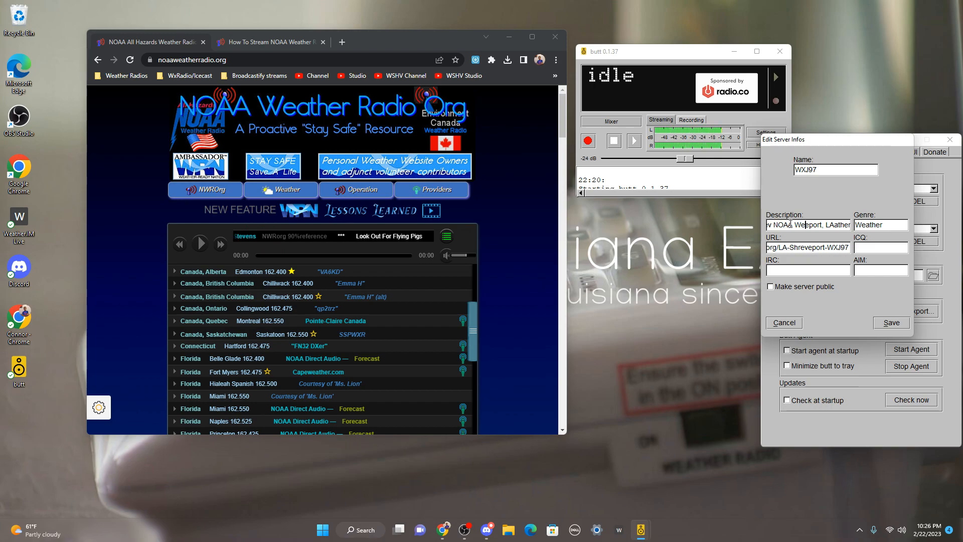
click(890, 322)
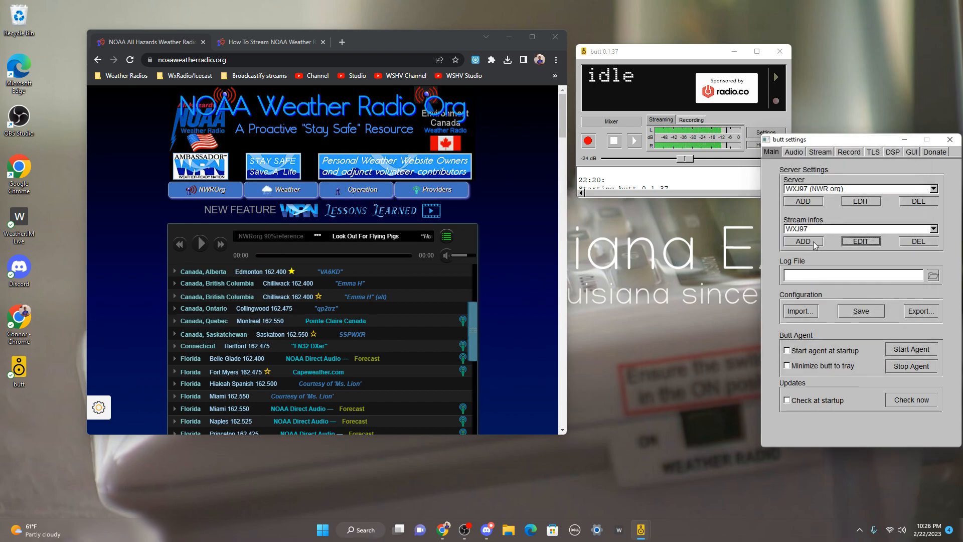
Check the WXJ97 stream description, then show the Audio settings with mono channel and MP3 at 96k
click(859, 241)
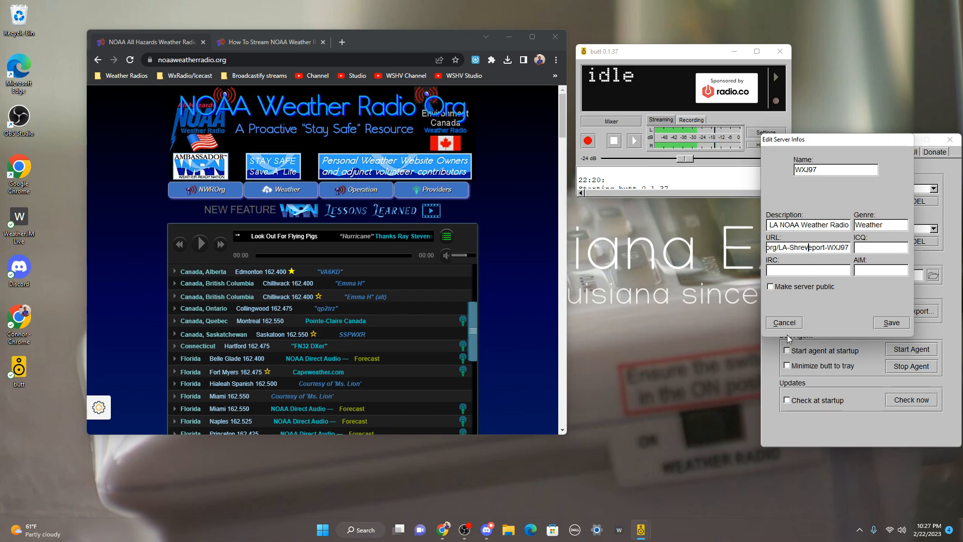
mouse_move(765, 295)
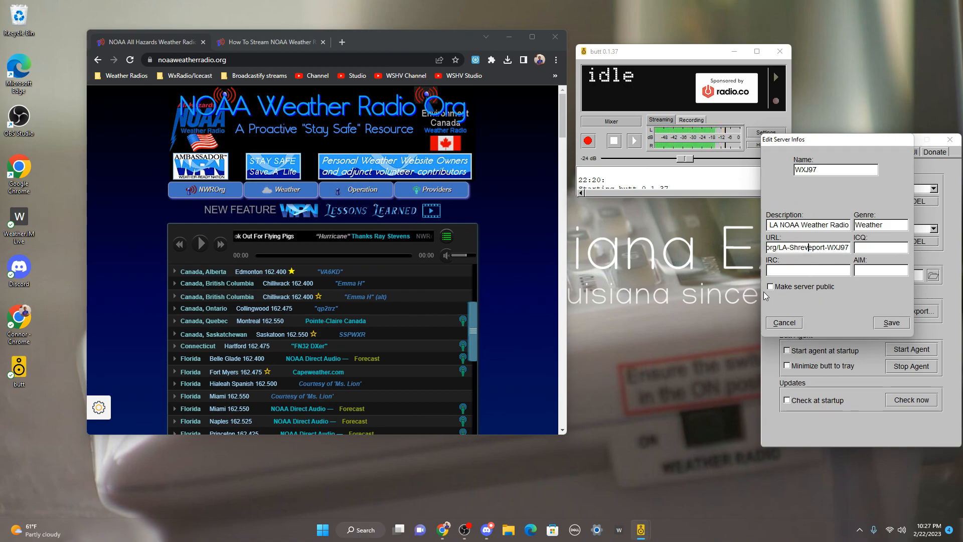
click(890, 322)
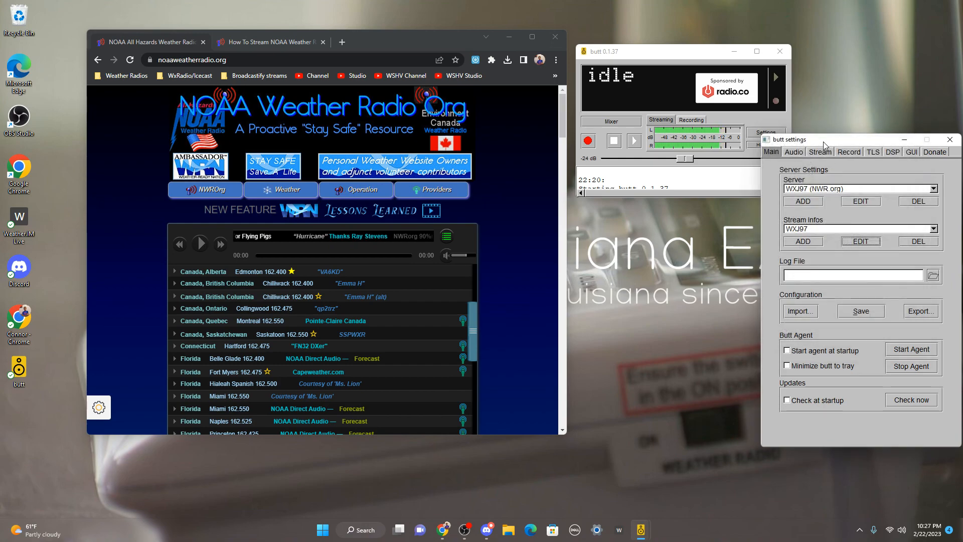
click(792, 151)
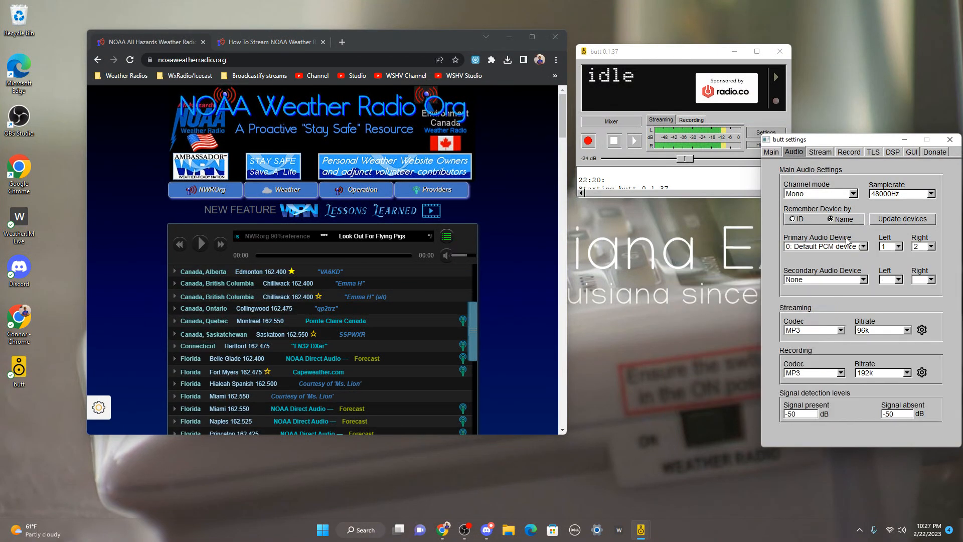
Review the Primary Audio Device list several times, keeping the default PCM device
click(852, 245)
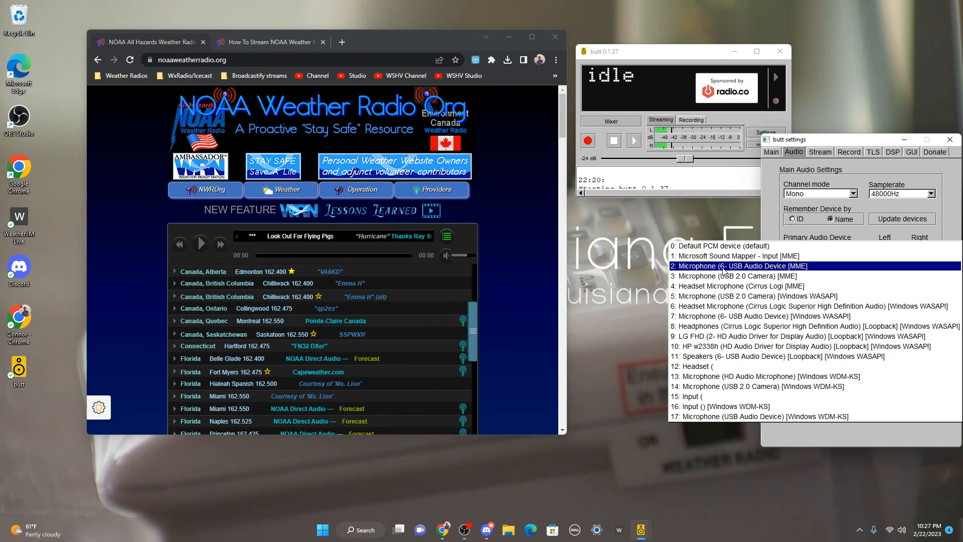
click(721, 246)
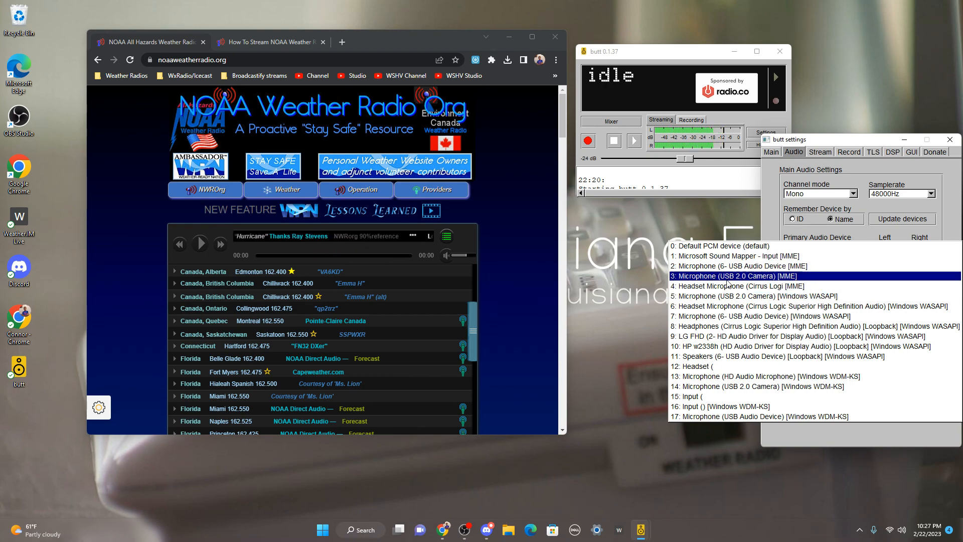
click(715, 246)
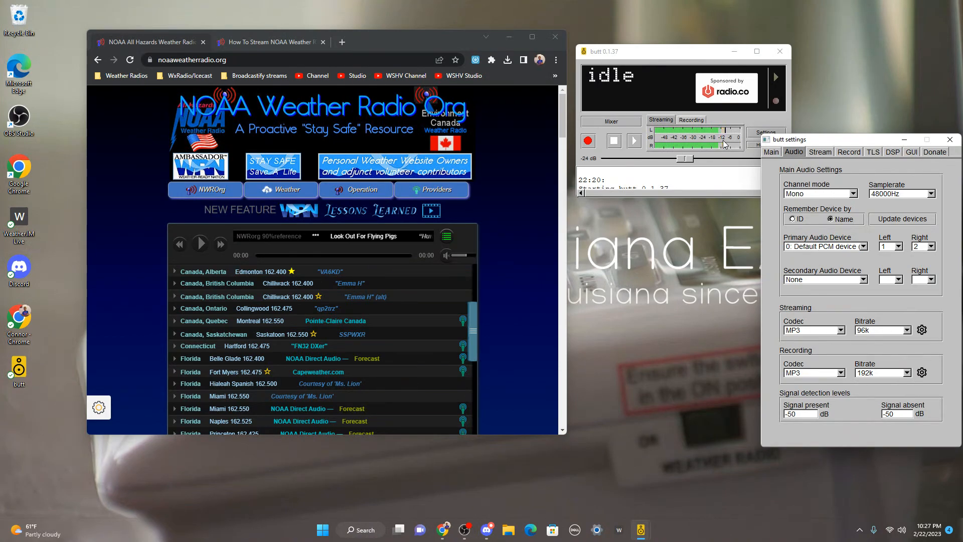
mouse_move(825, 246)
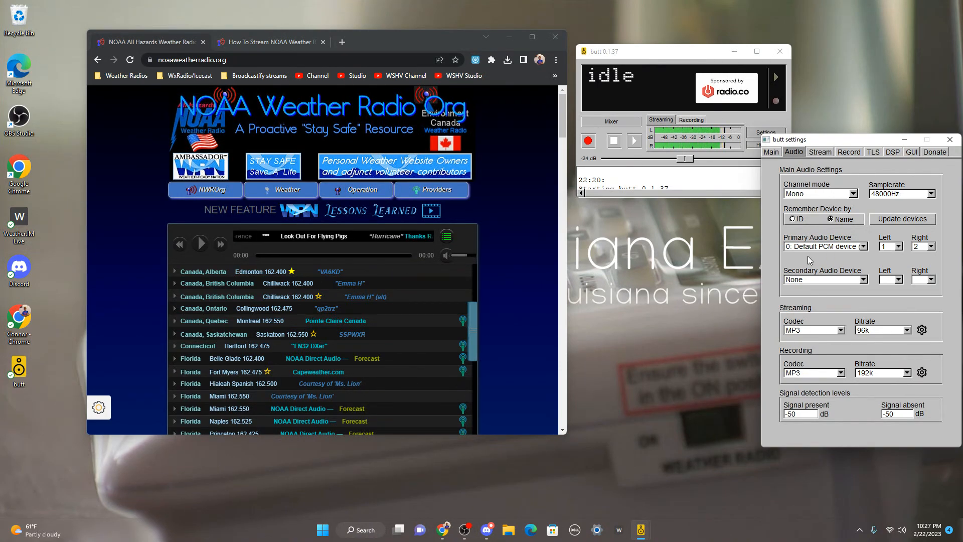
mouse_move(825, 247)
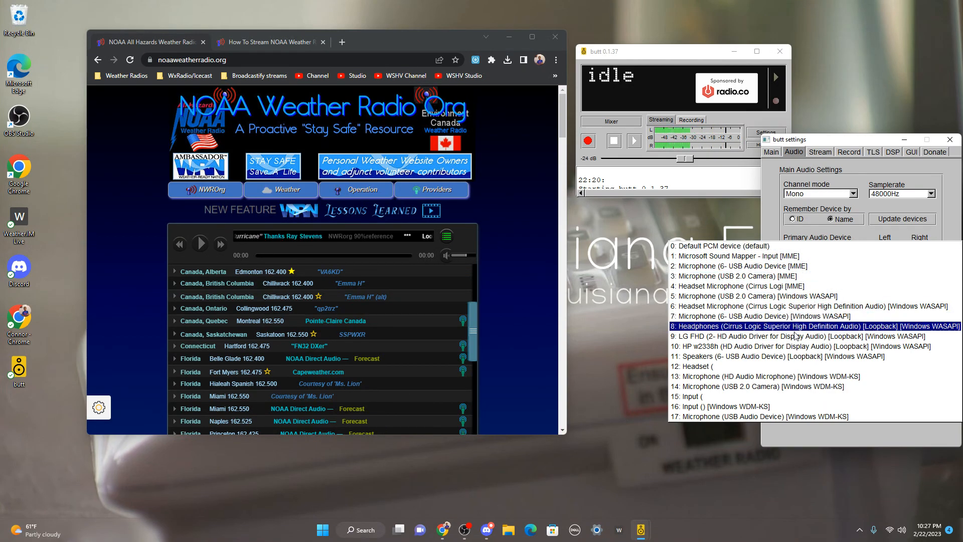
click(736, 246)
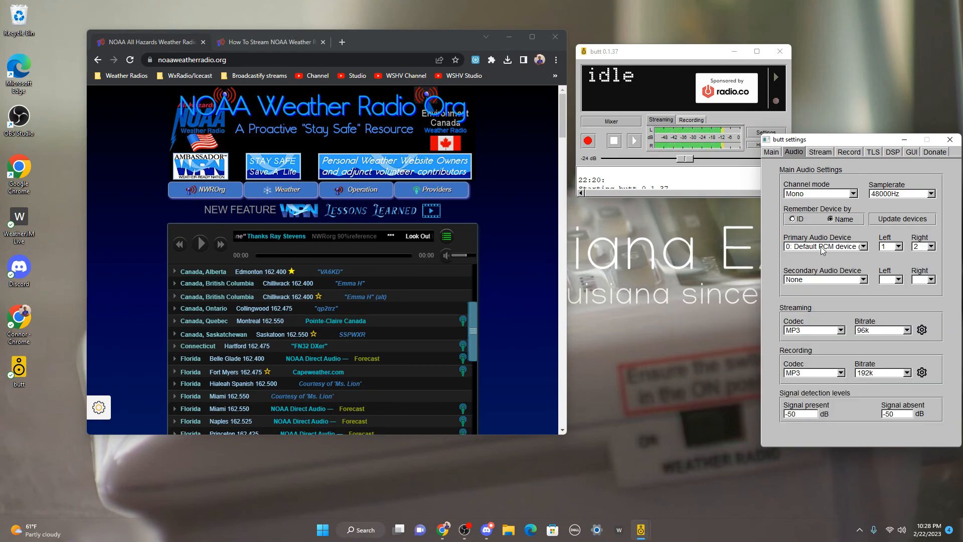
click(866, 247)
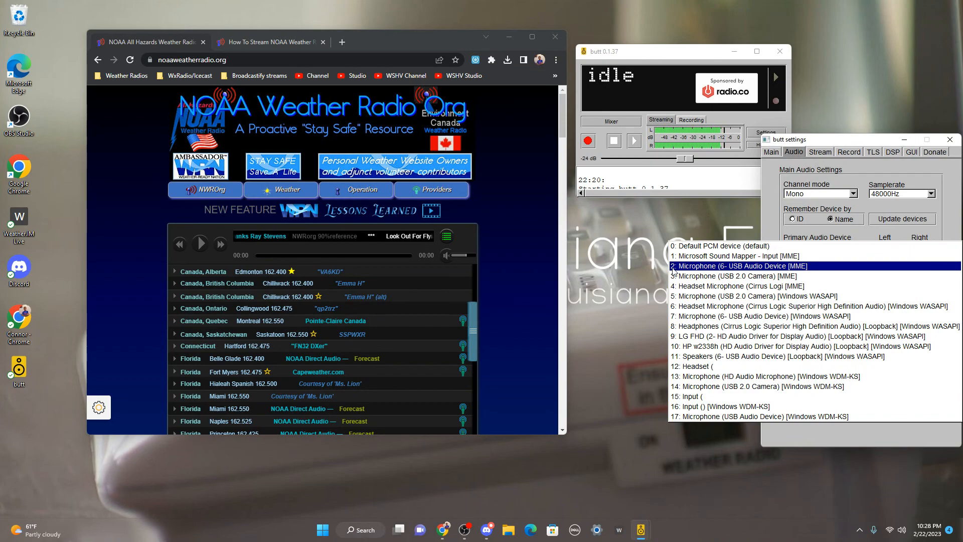
click(725, 246)
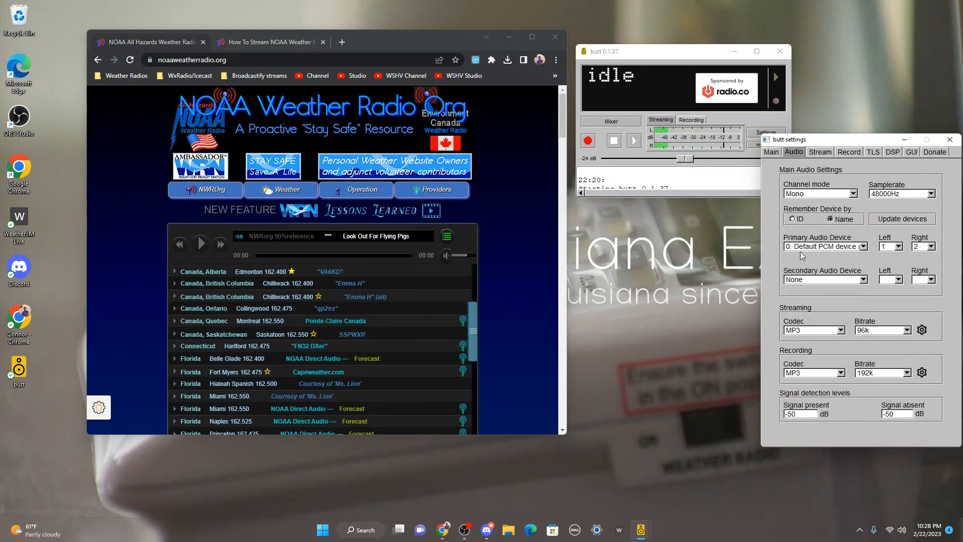
click(852, 247)
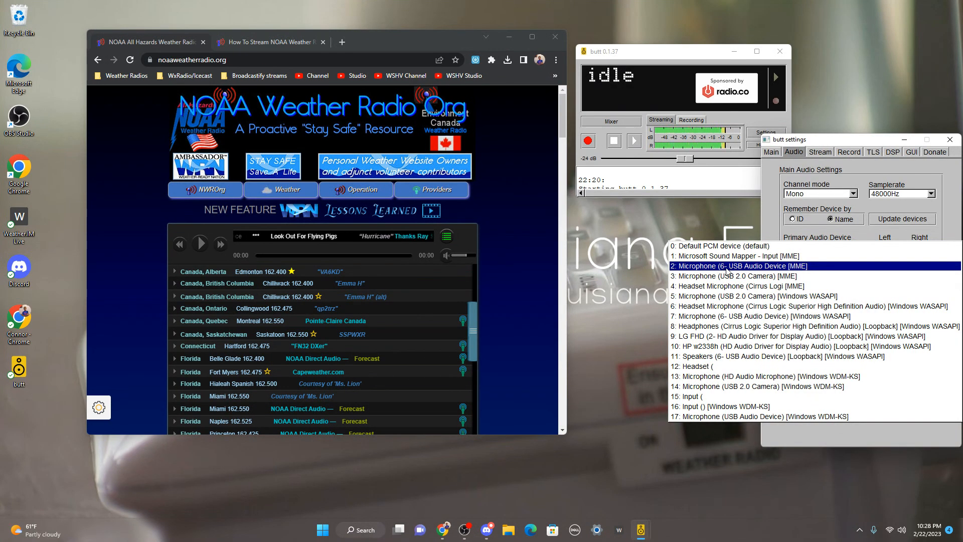
click(734, 246)
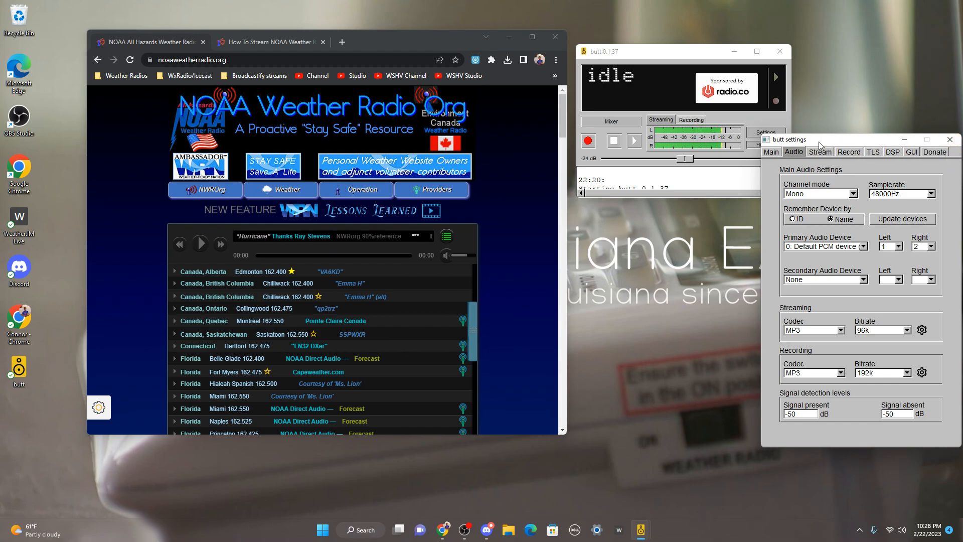
Return to the Main settings listing the WXJ97 (NWR.org) server and stream info
click(770, 151)
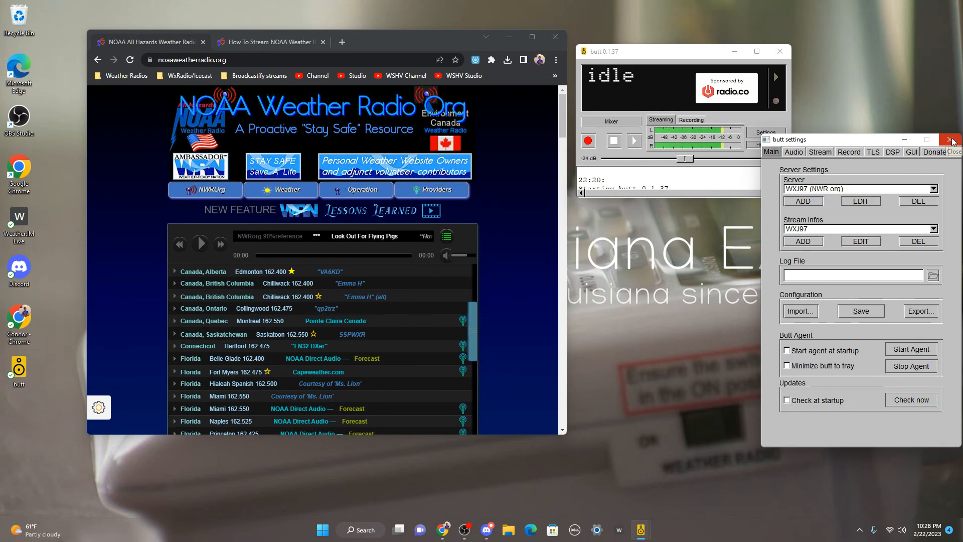
Close the butt settings and hide the broadcaster window, leaving the NOAA Weather Radio site visible
click(951, 141)
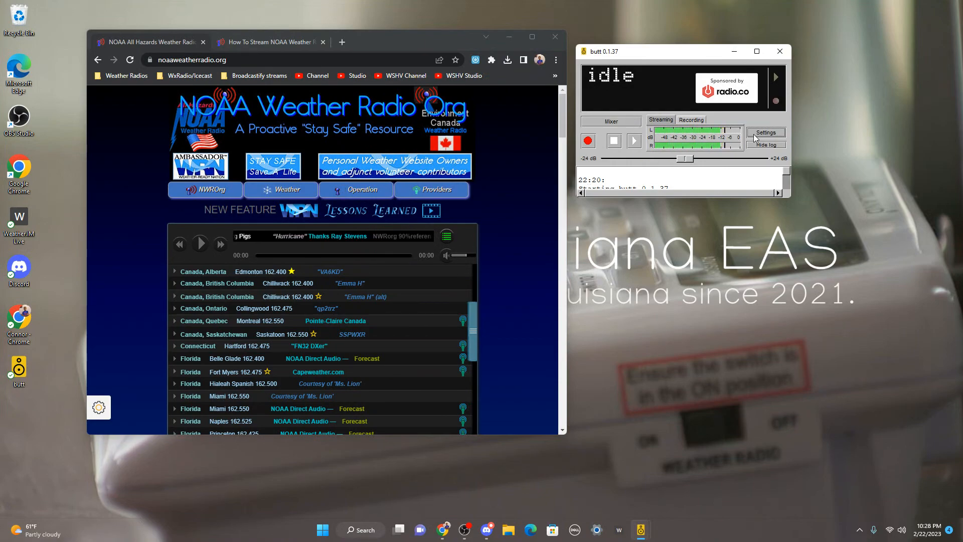
mouse_move(765, 132)
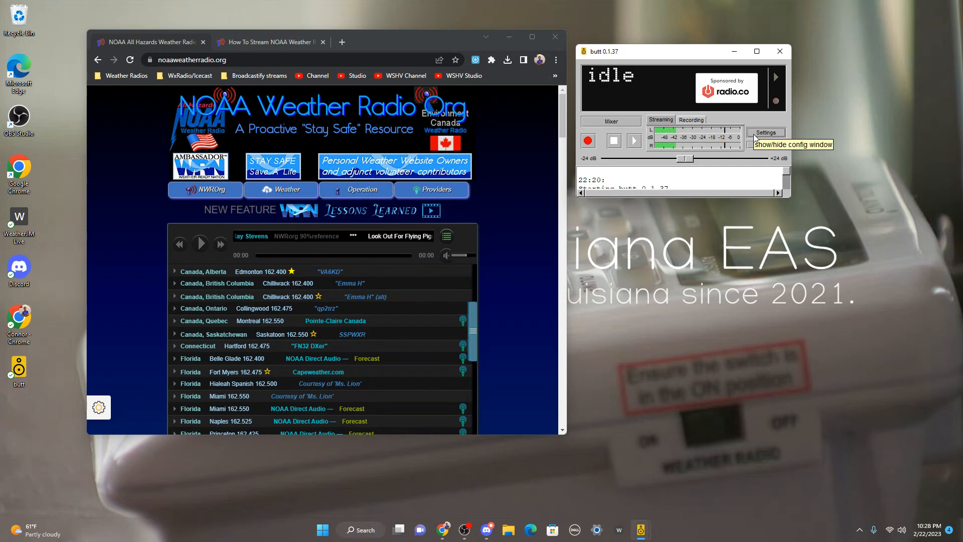
click(765, 132)
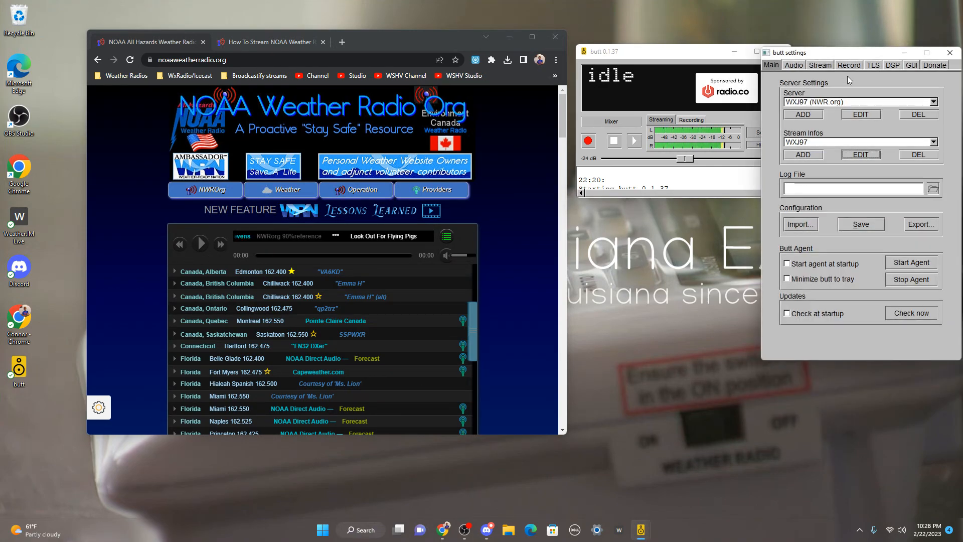
click(950, 53)
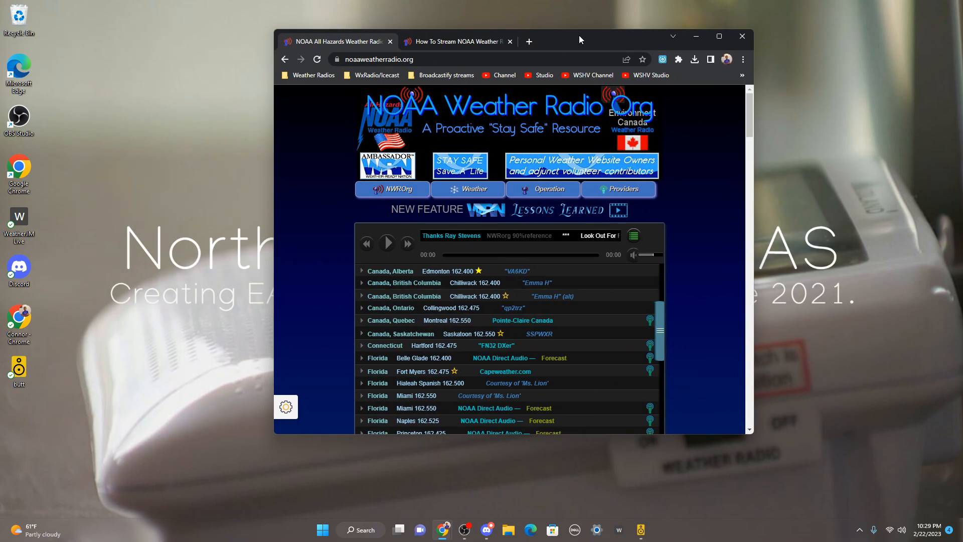
Maximize Chrome and scroll the noaaweatherradio.org station list down to North Dakota
click(718, 36)
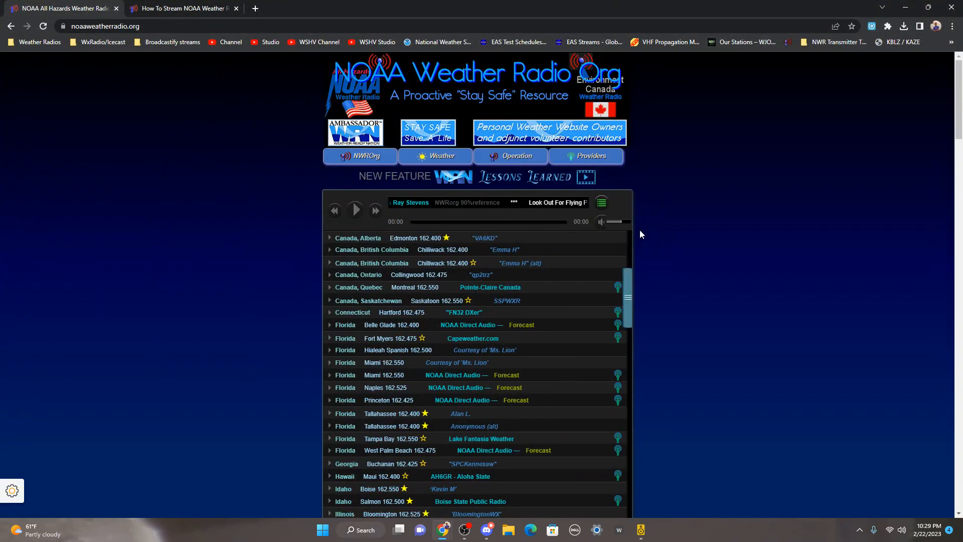
scroll(down, 3)
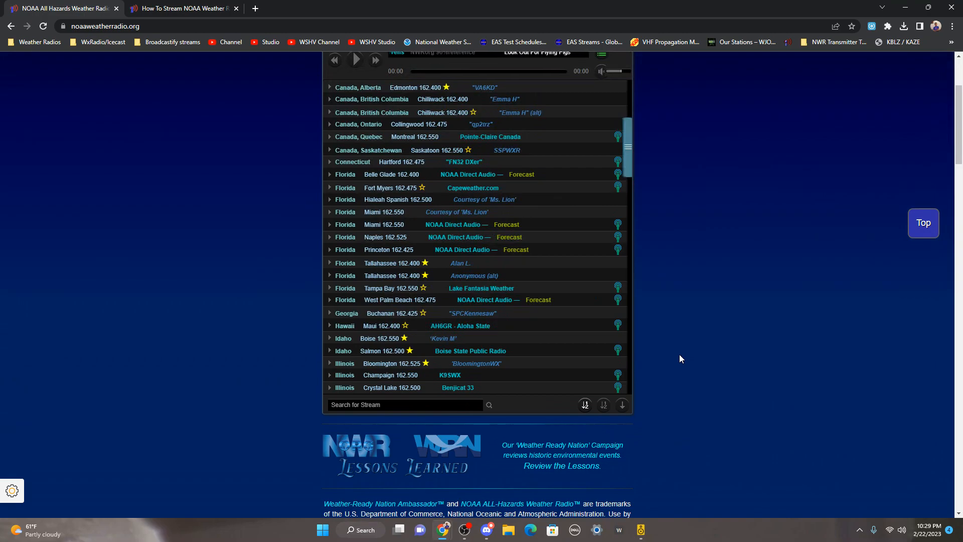
scroll(up, 3)
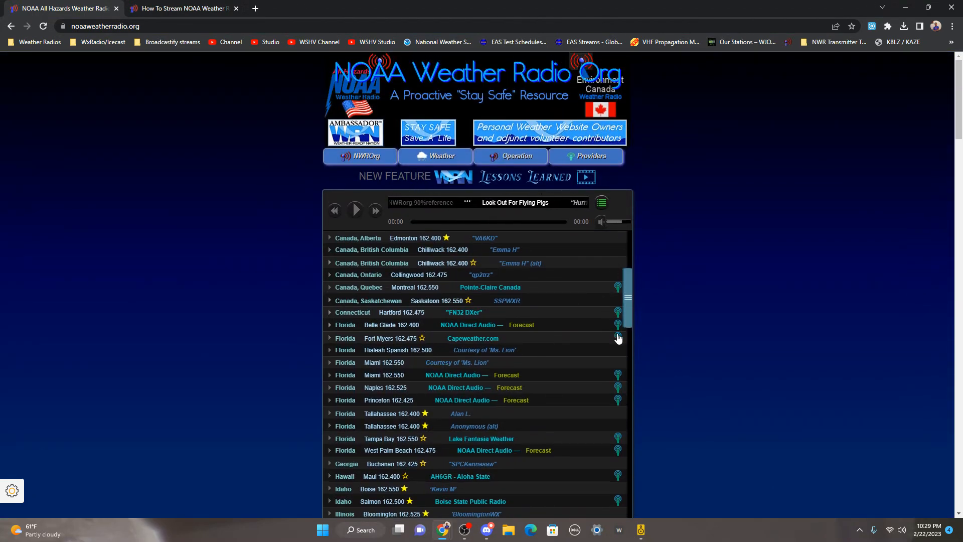
scroll(down, 3)
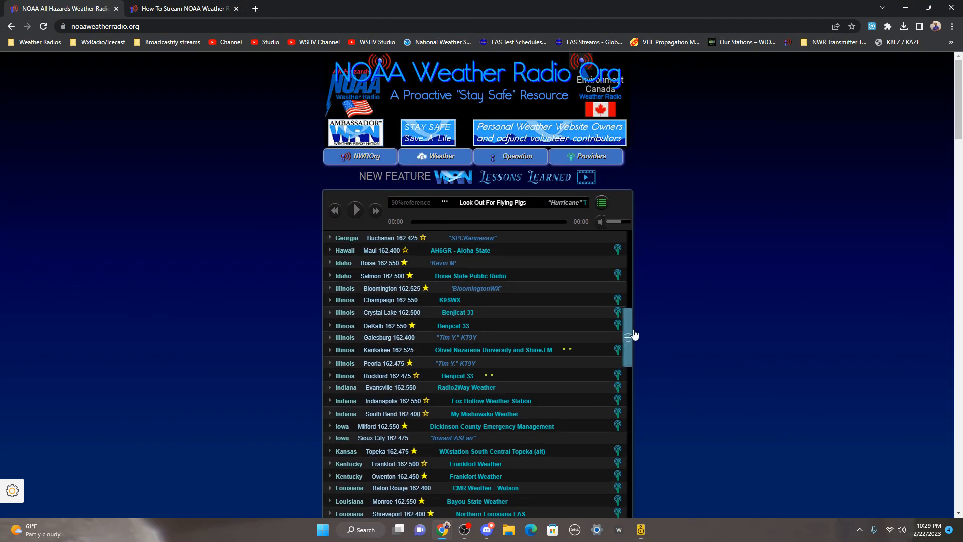
scroll(down, 3)
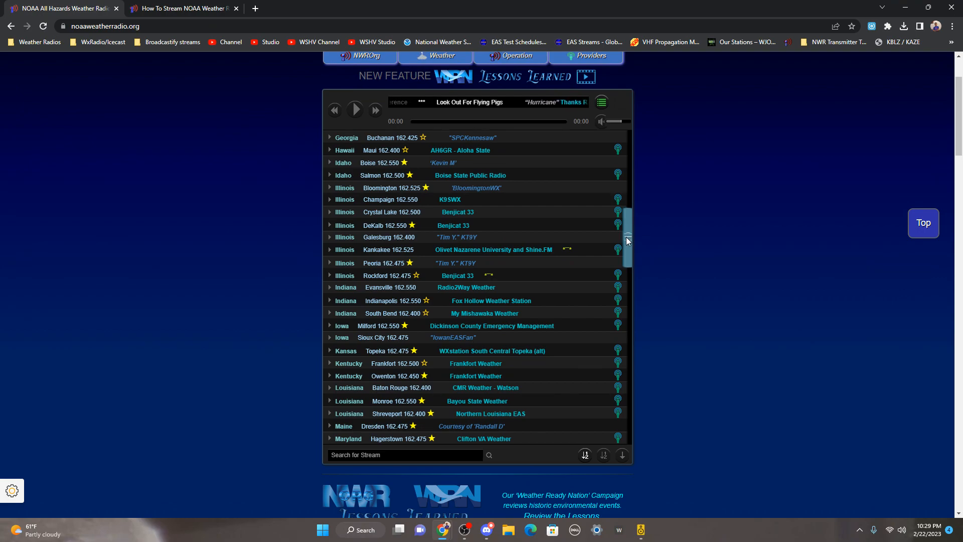
scroll(down, 3)
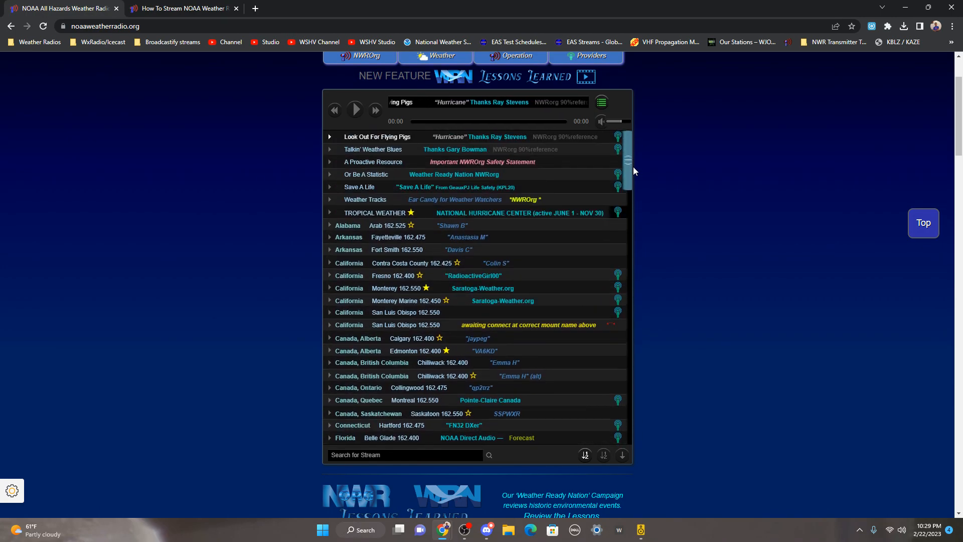
scroll(down, 3)
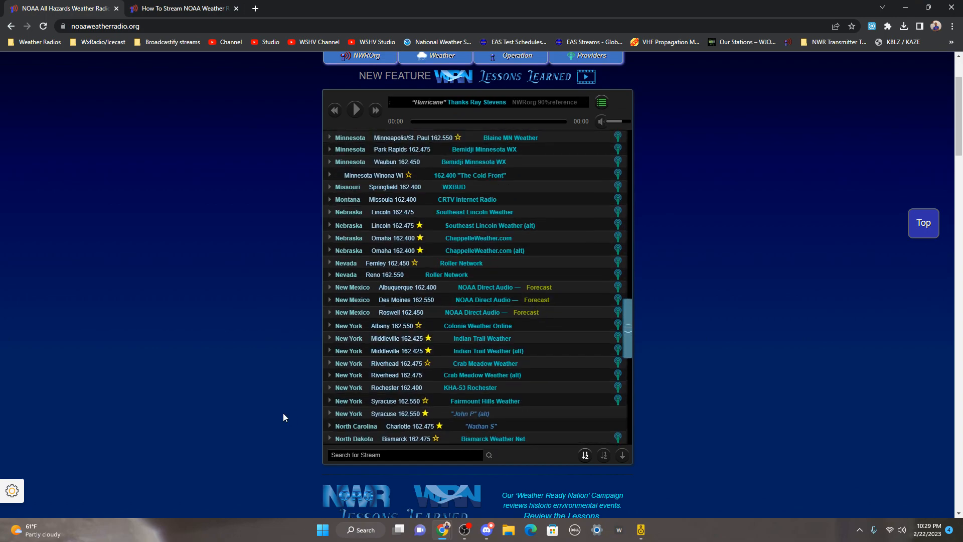
scroll(down, 3)
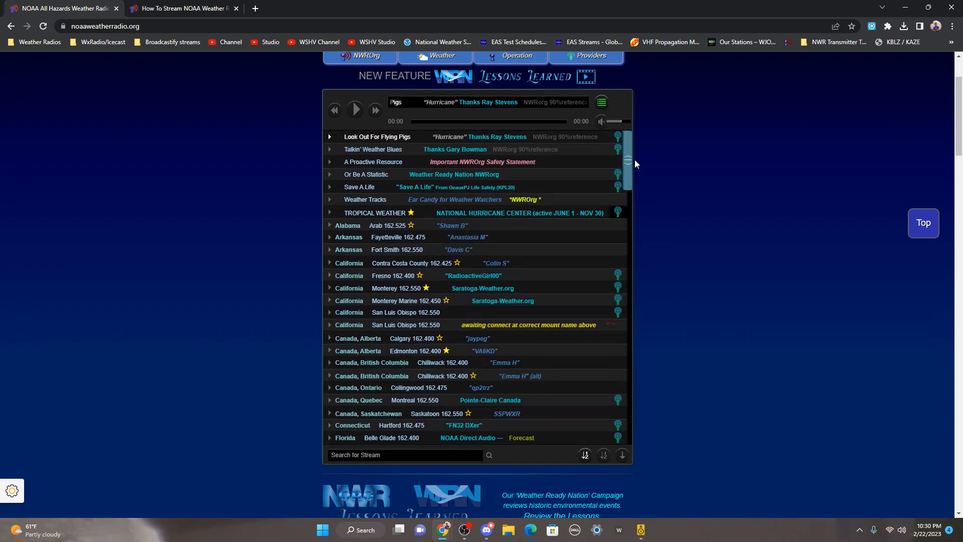
scroll(down, 3)
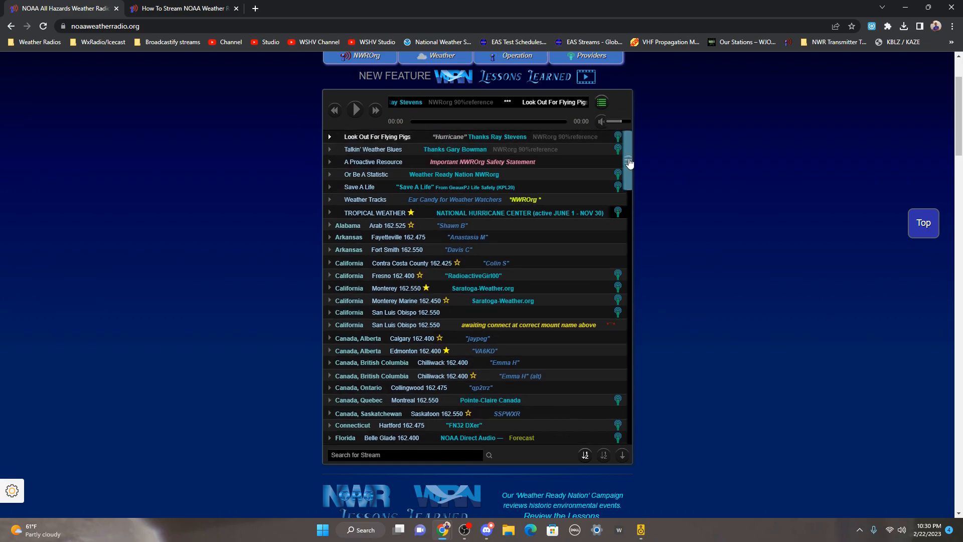
scroll(down, 3)
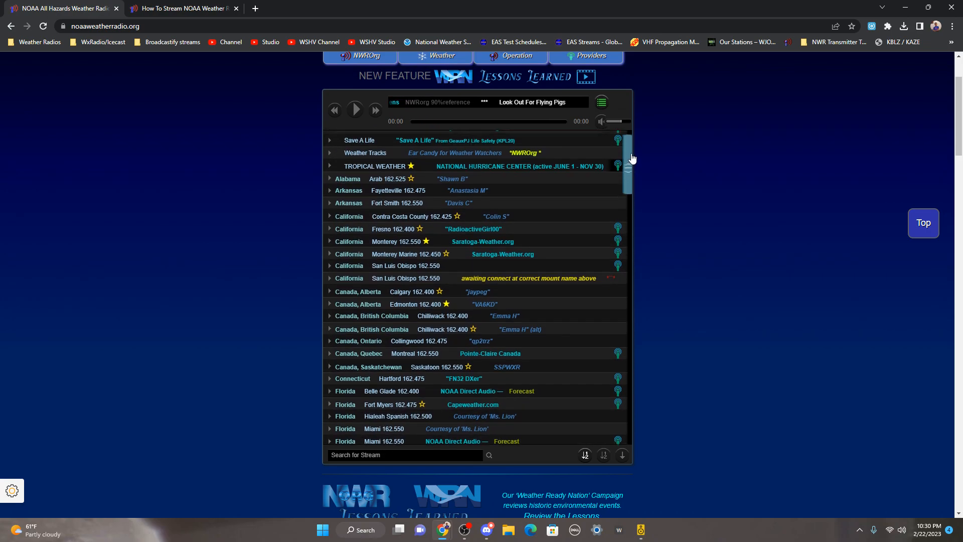